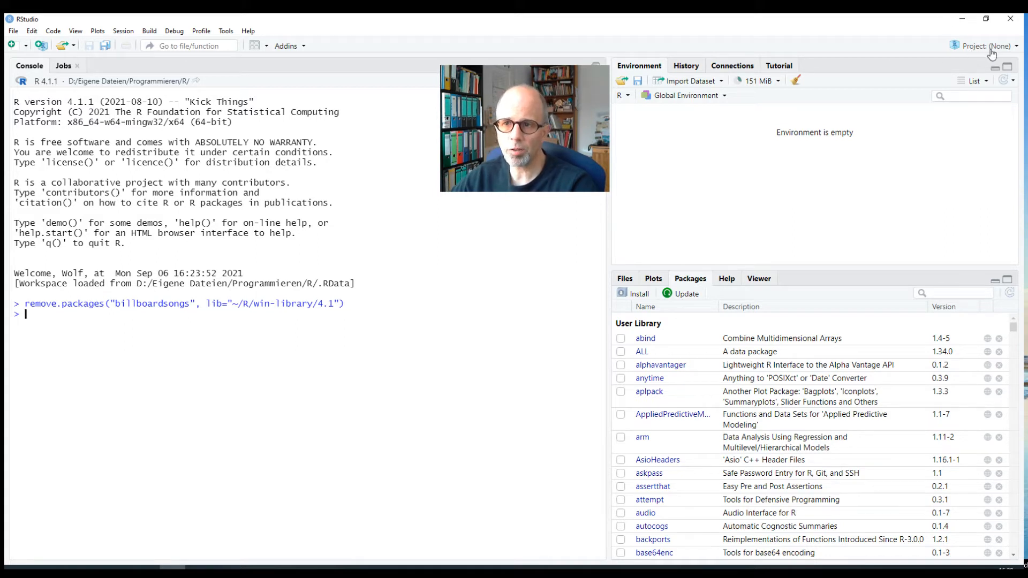
Open the project menu at top right to start a new project.
{"action": "left_click", "coordinate": [986, 46]}
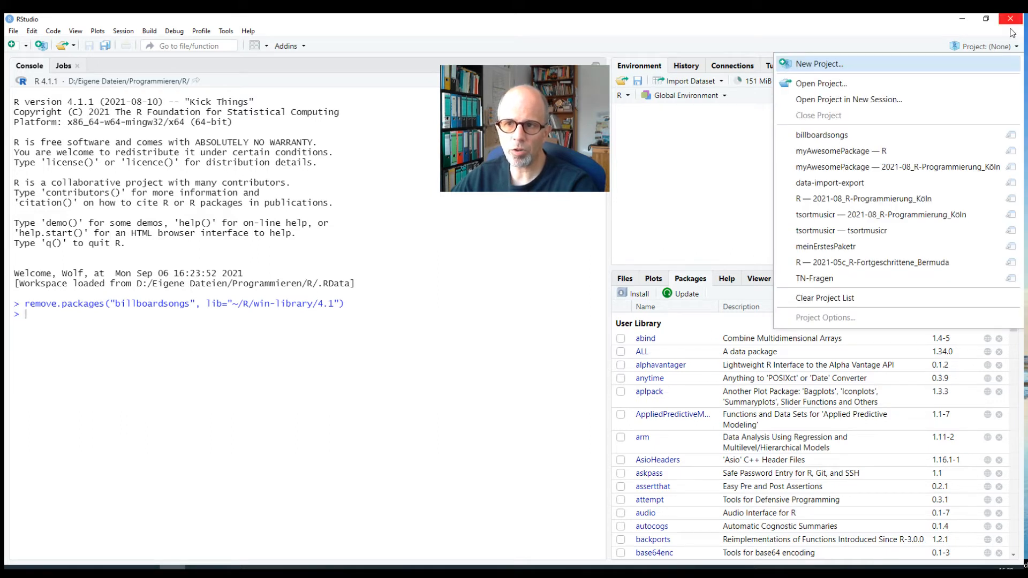
{"action": "mouse_move", "coordinate": [876, 63]}
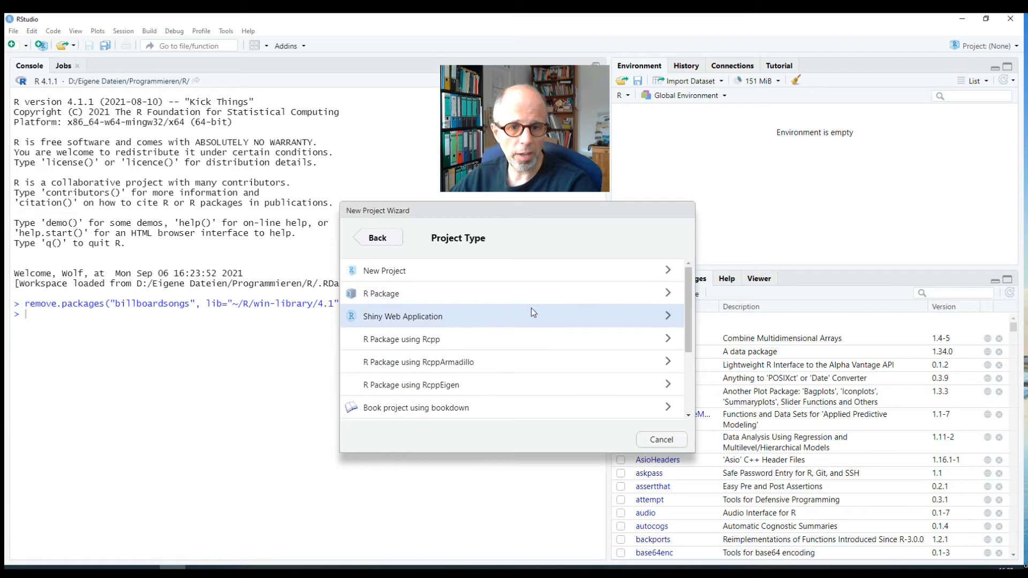
{"action": "mouse_move", "coordinate": [403, 300]}
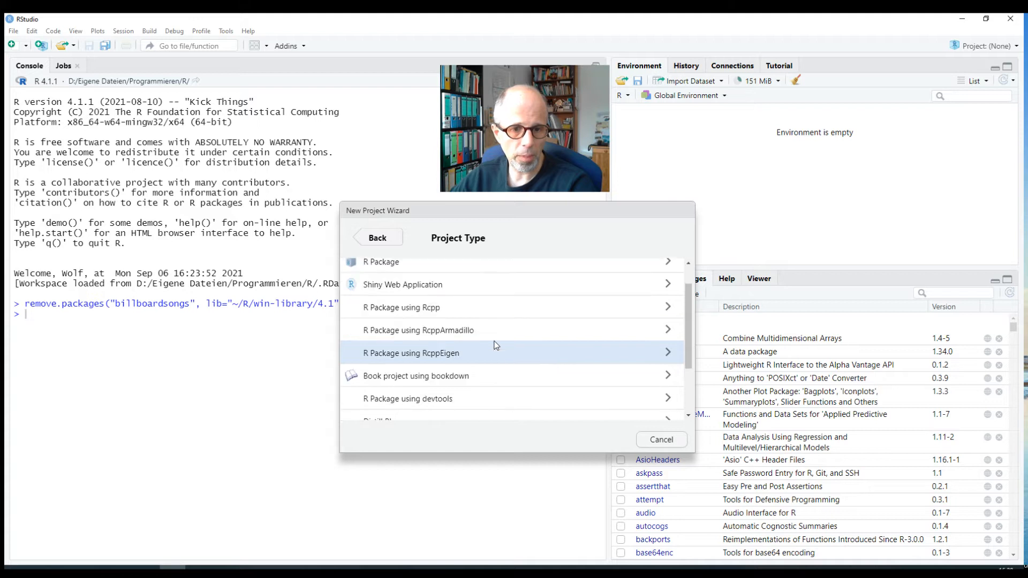
{"action": "mouse_move", "coordinate": [433, 398]}
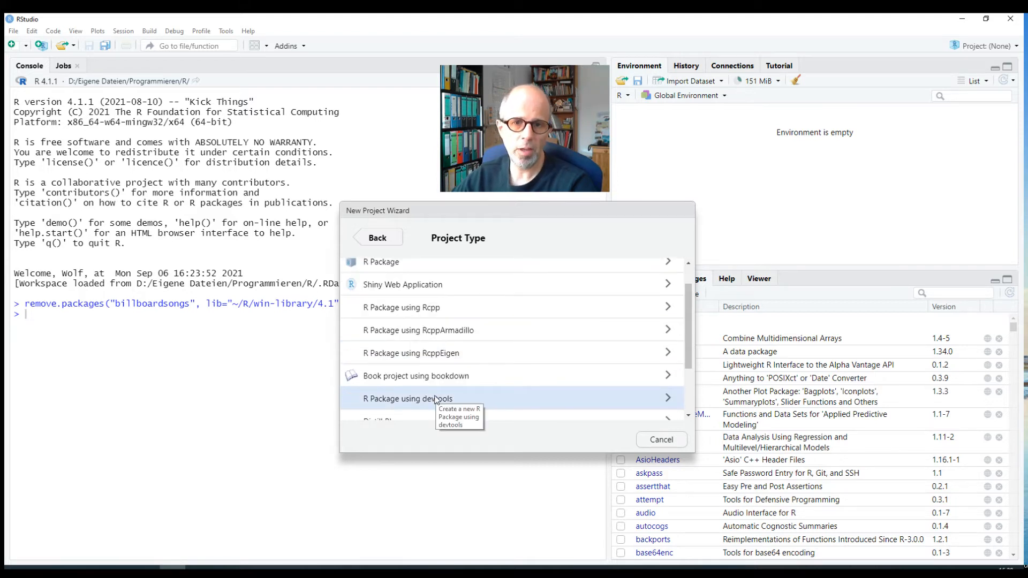
{"action": "mouse_move", "coordinate": [550, 365]}
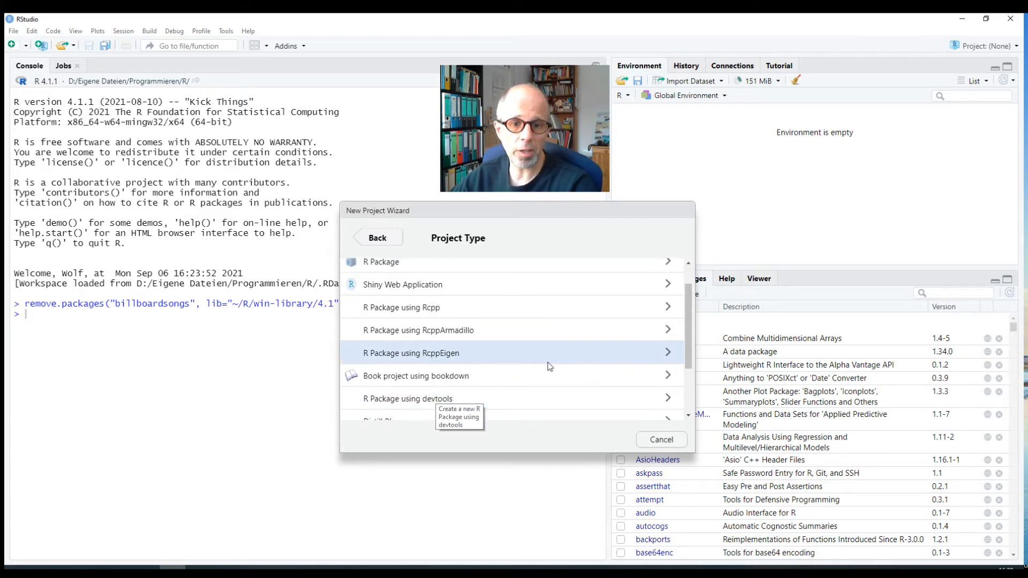
{"action": "mouse_move", "coordinate": [439, 398]}
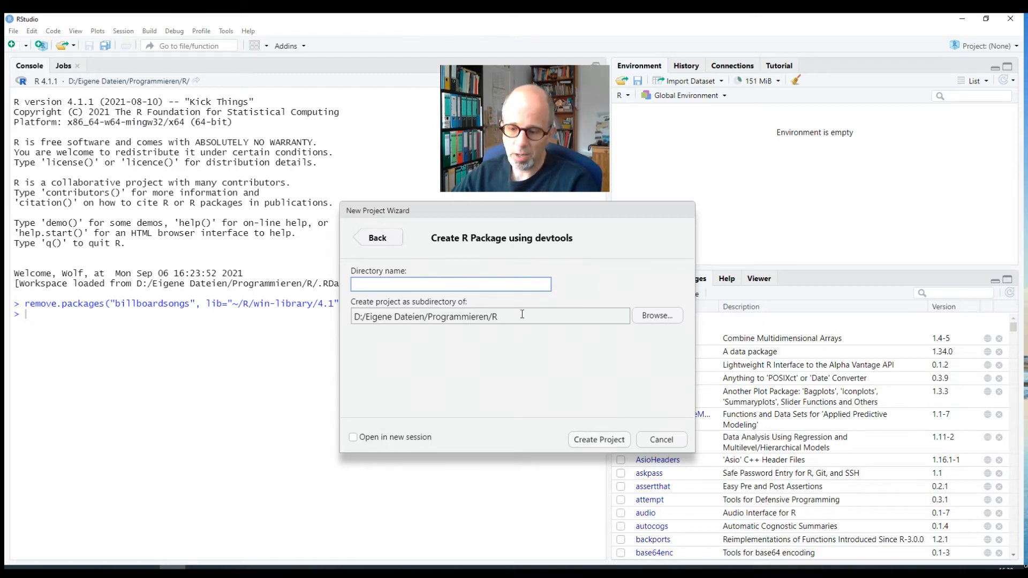
Name the package directory 'billboardsongs' and create the project.
{"action": "type", "text": "billboardsongs"}
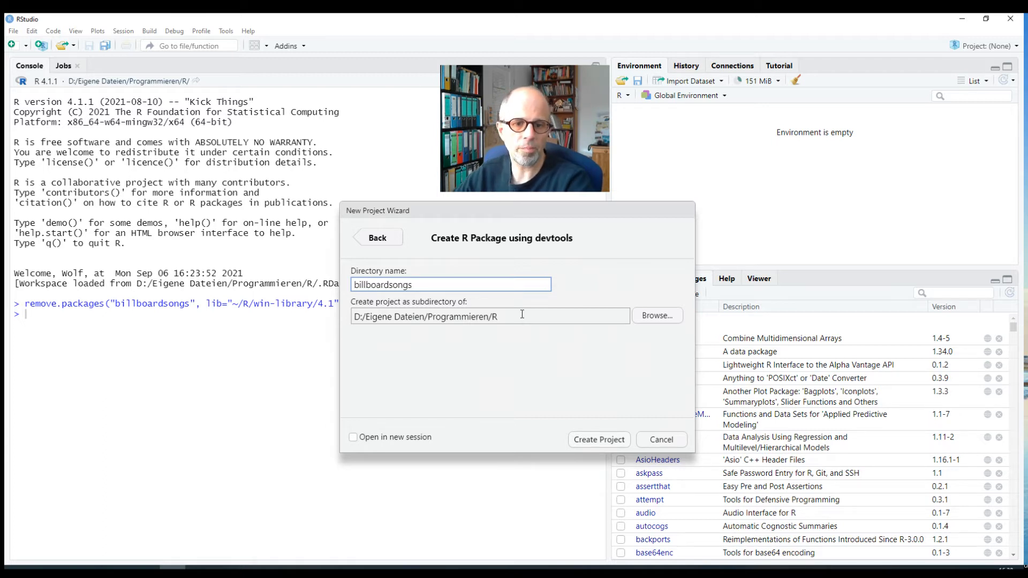
{"action": "mouse_move", "coordinate": [598, 350]}
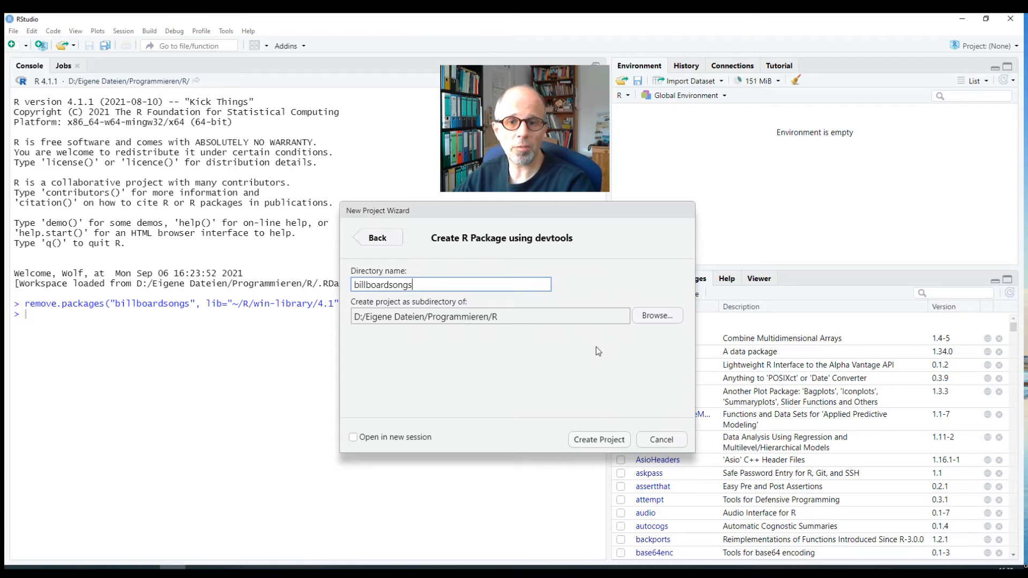
{"action": "mouse_move", "coordinate": [597, 443]}
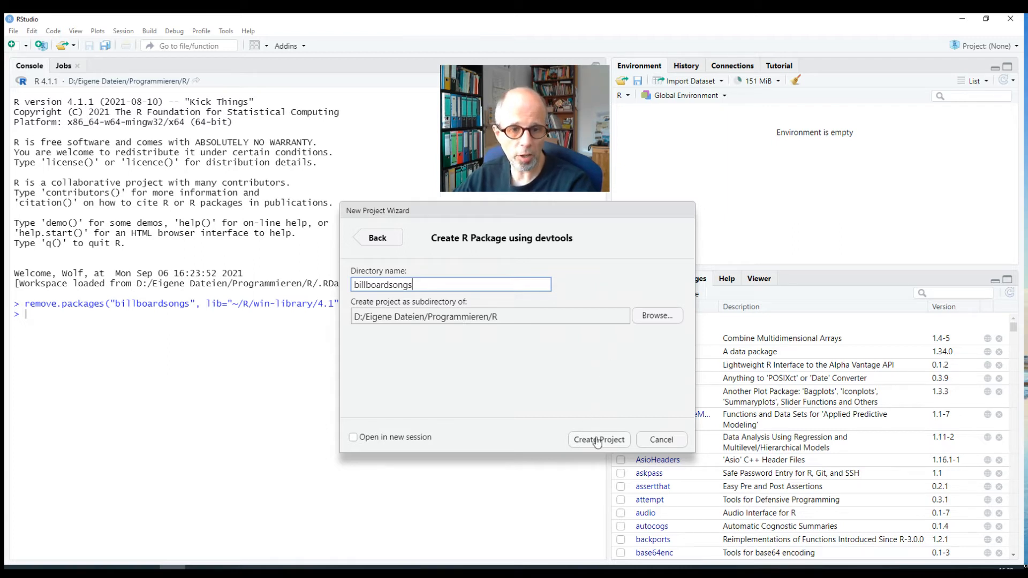
{"action": "left_click", "coordinate": [598, 439]}
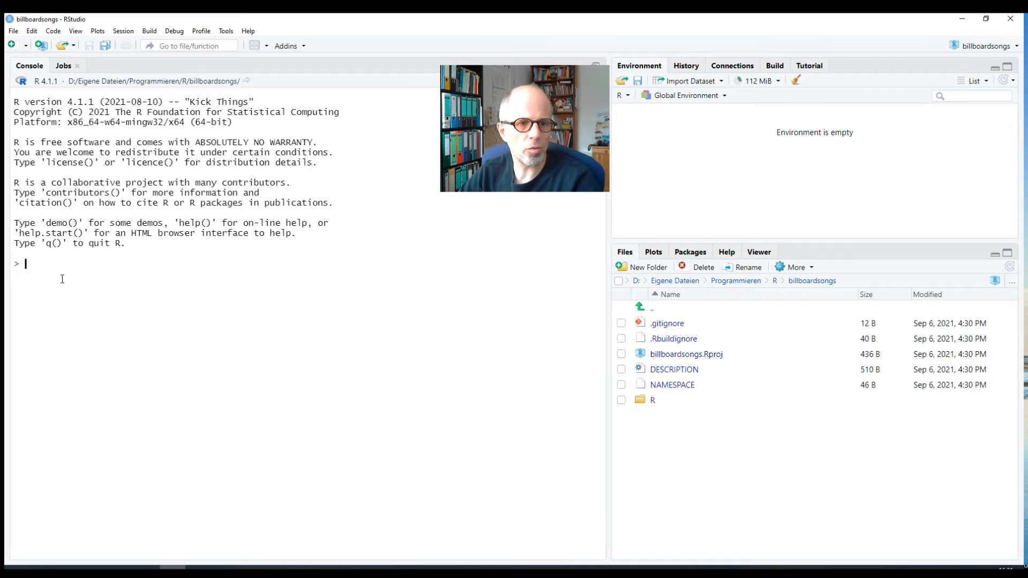
Run library(devtools) and use_package("billboard") to add billboard to Imports.
{"action": "type", "text": "library(devtools"}
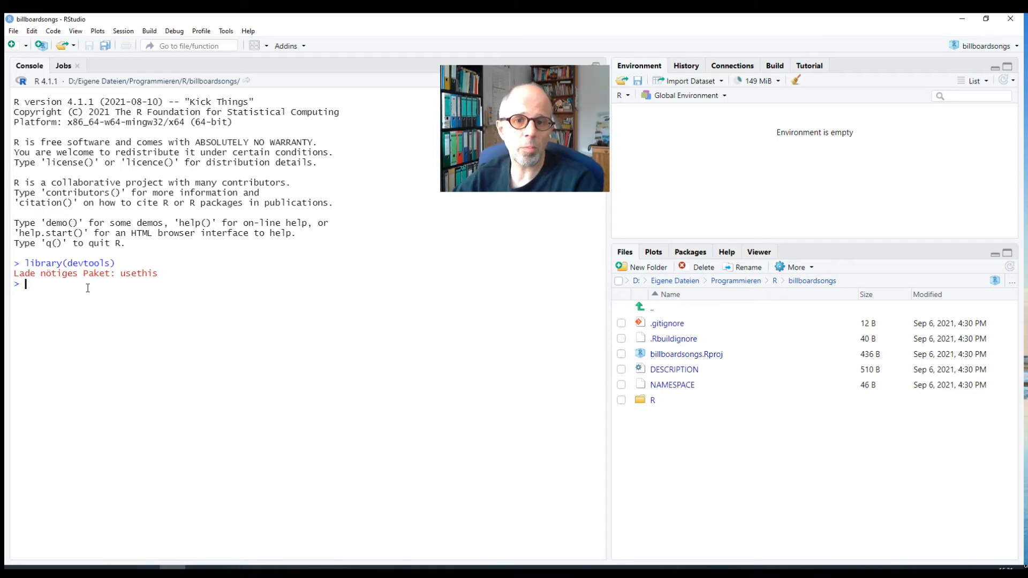
{"action": "type", "text": "use_"}
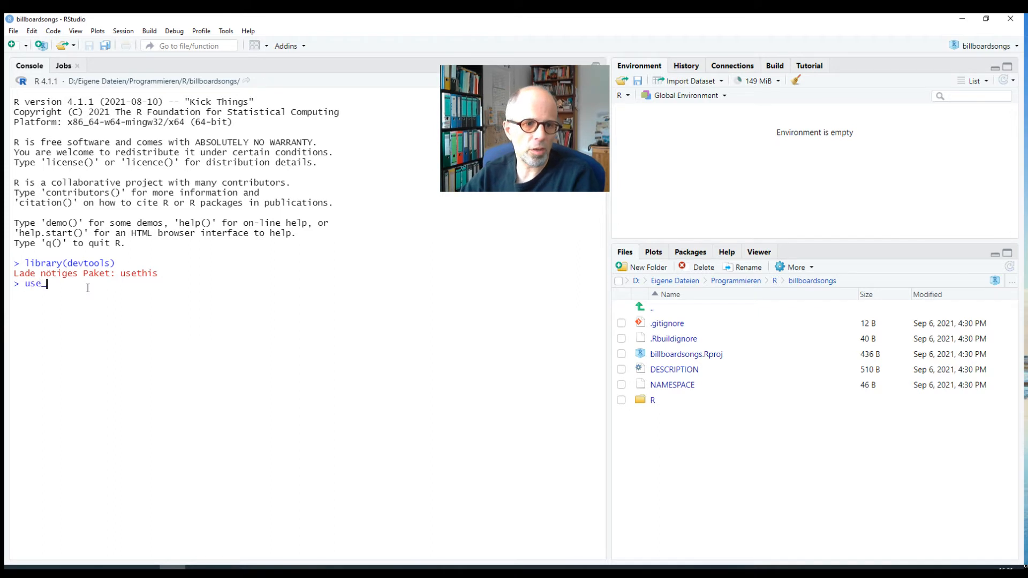
{"action": "type", "text": "packa"}
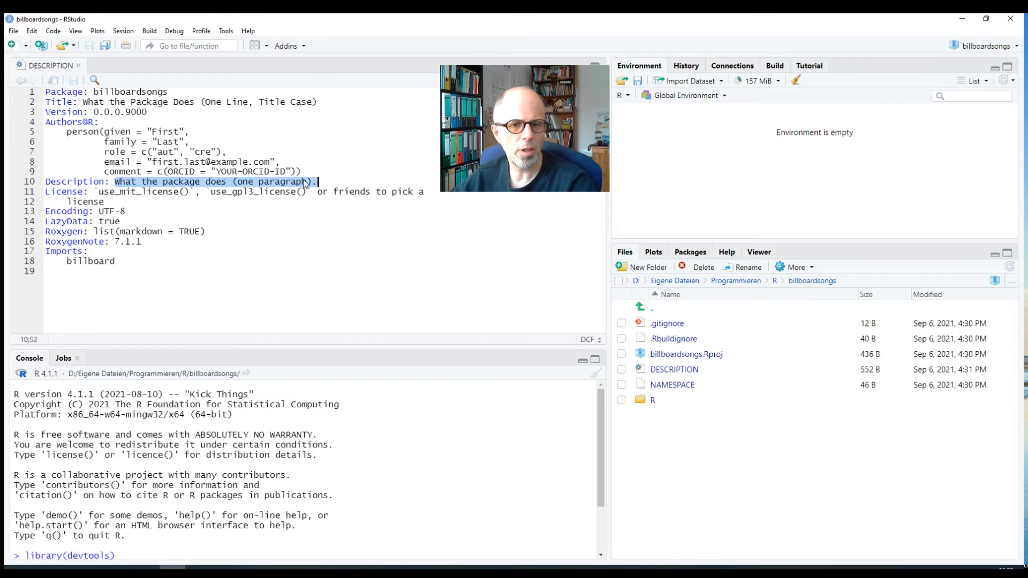
Review the placeholder description and billboard under Imports, then close DESCRIPTION.
{"action": "left_click", "coordinate": [91, 269]}
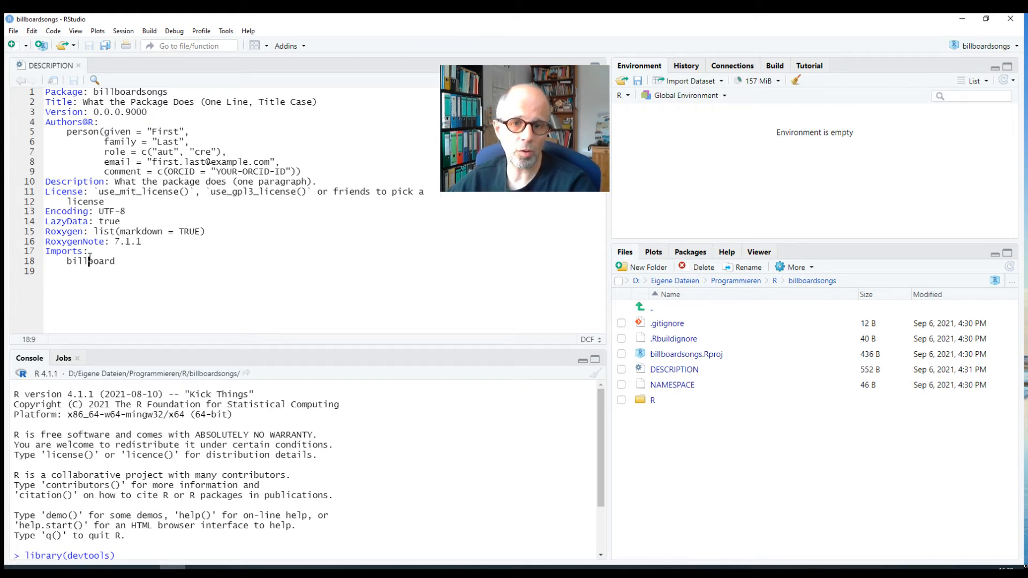
{"action": "left_click", "coordinate": [78, 65]}
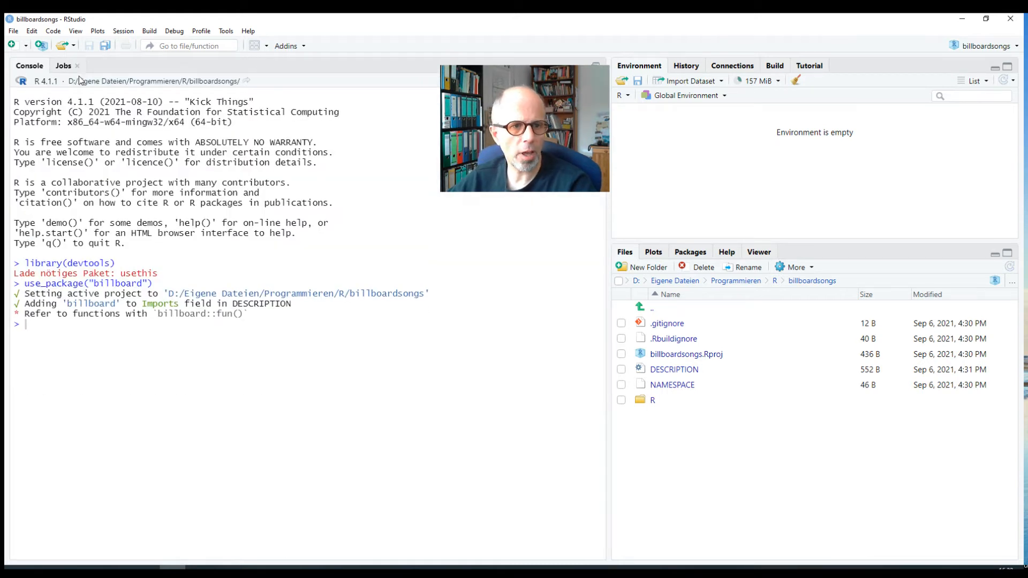
Reopen billboard.R, browse New File options, and run use_r("random_song").
{"action": "left_click", "coordinate": [12, 31]}
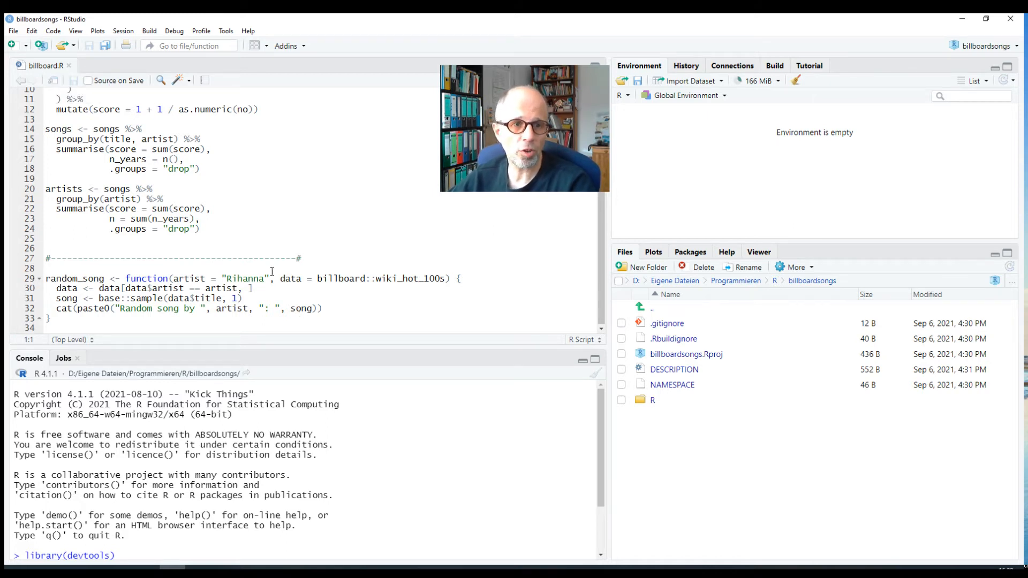
{"action": "left_click", "coordinate": [11, 31]}
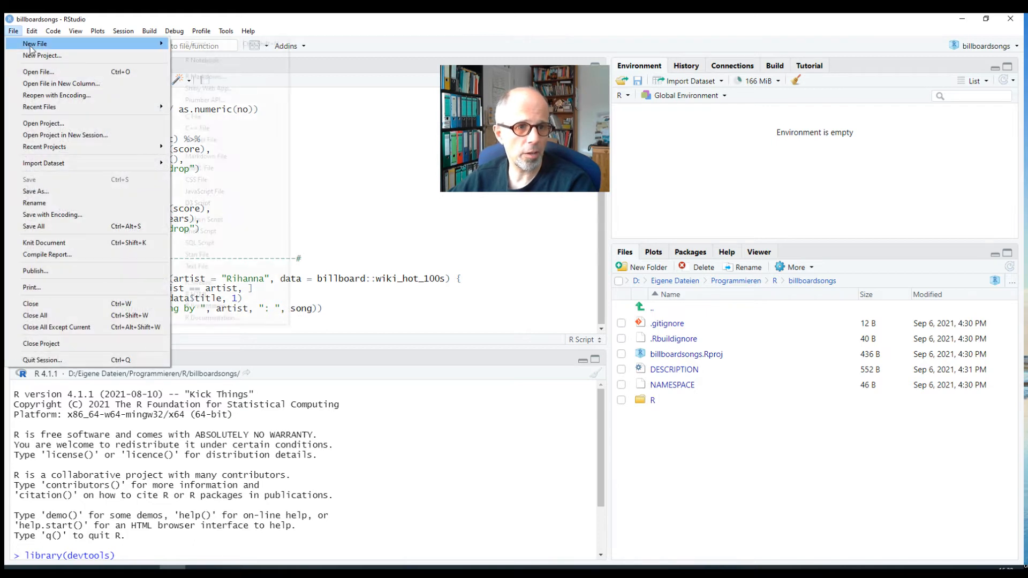
{"action": "mouse_move", "coordinate": [42, 55]}
{"action": "type", "text": "use_package(\"billboard"}
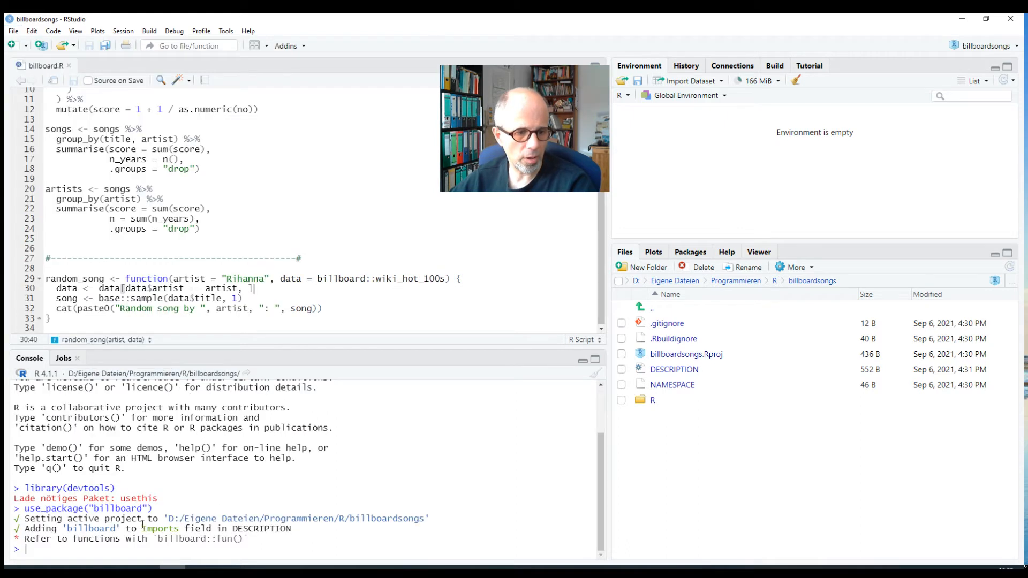
{"action": "type", "text": "u"}
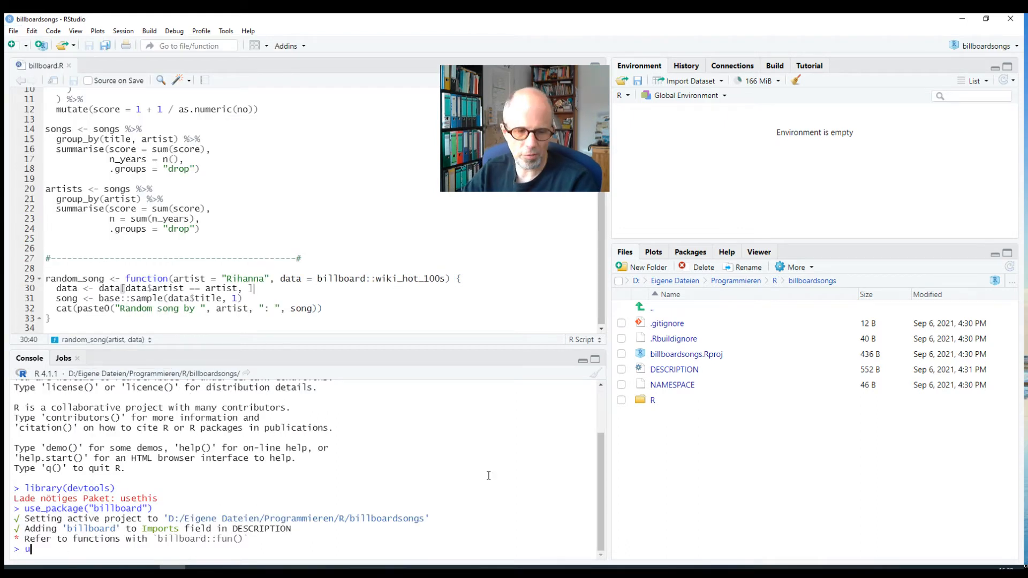
{"action": "type", "text": "se_r(\"random_song"}
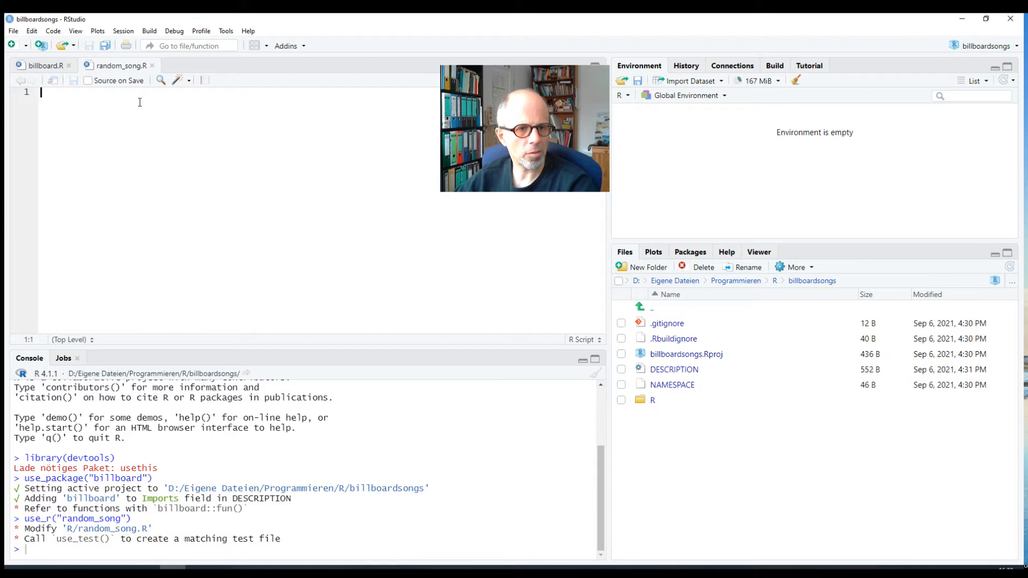
{"action": "mouse_move", "coordinate": [122, 75]}
{"action": "type", "text": "cat(paste0(\"Random song by \", artist, \": \", song"}
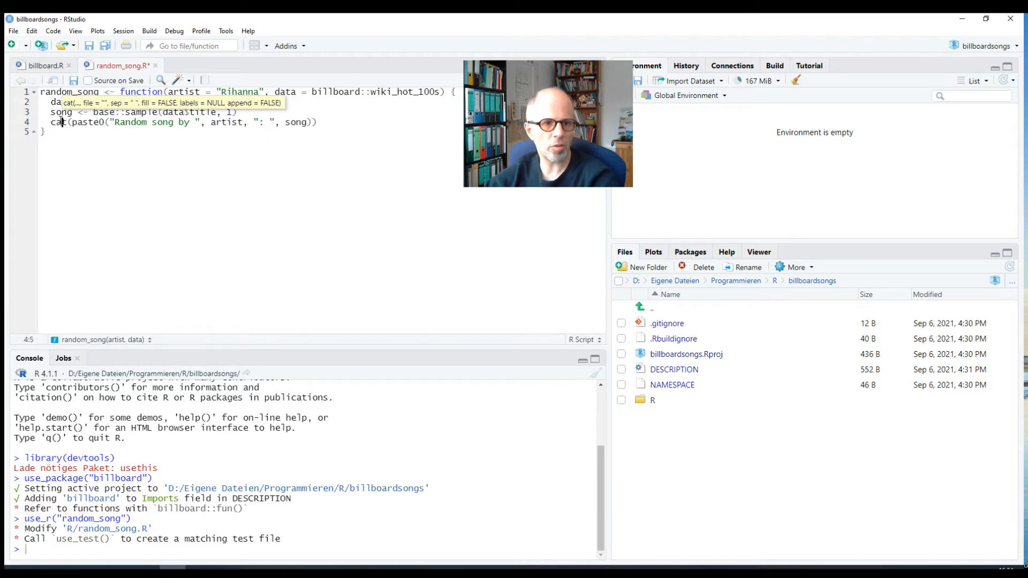
Write random_song into random_song.R, filtering data to the given artist.
{"action": "type", "text": "data <- data[data$artist == artist, ]"}
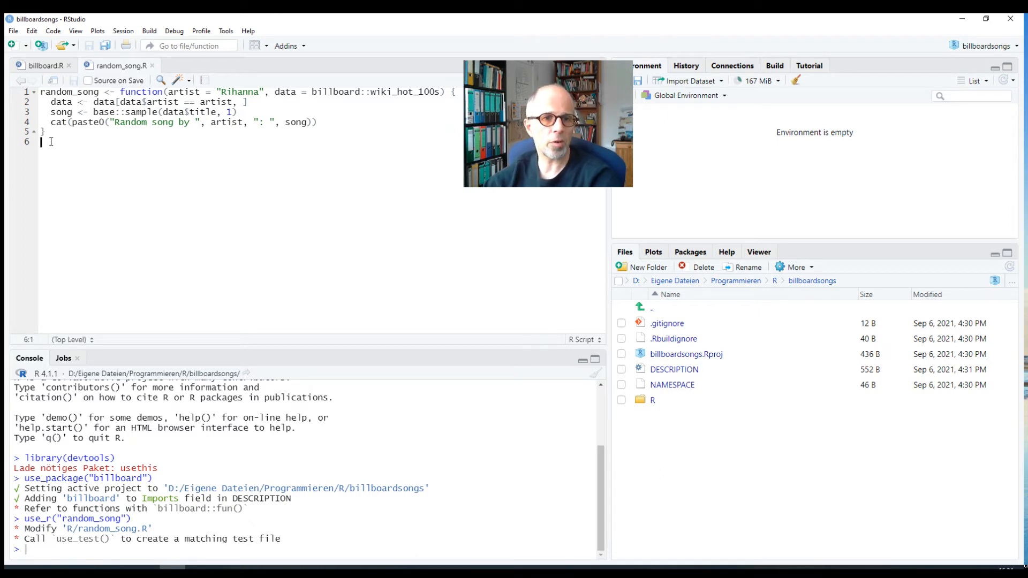
{"action": "left_click", "coordinate": [51, 91]}
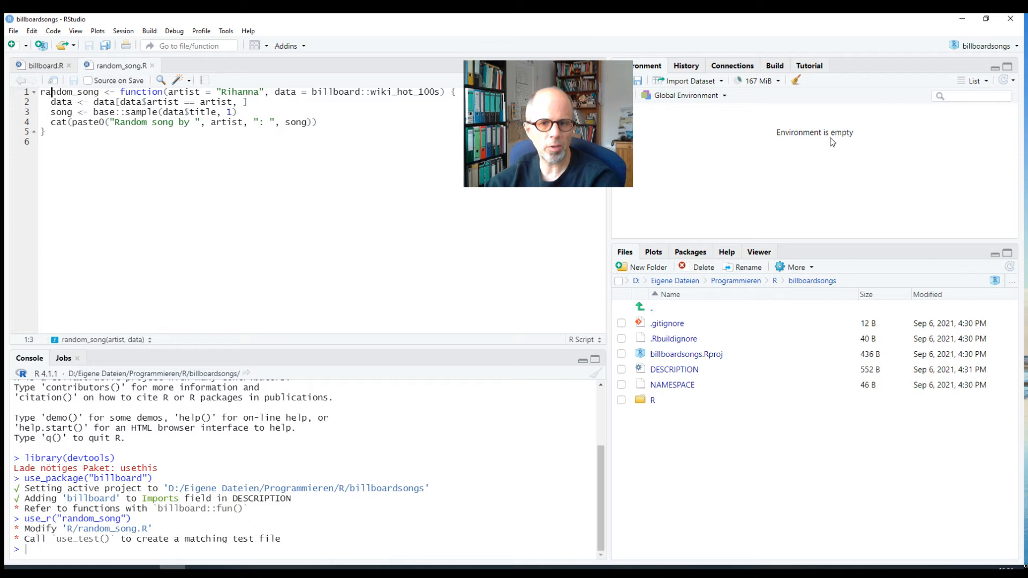
{"action": "mouse_move", "coordinate": [651, 137]}
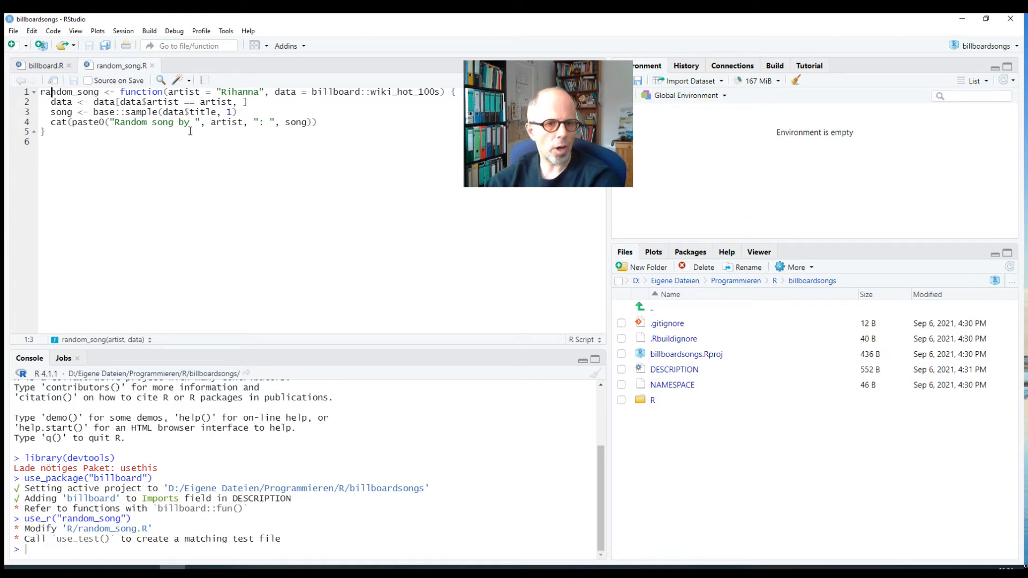
Call random_song in the console, which reports the function is not found.
{"action": "type", "text": "r"}
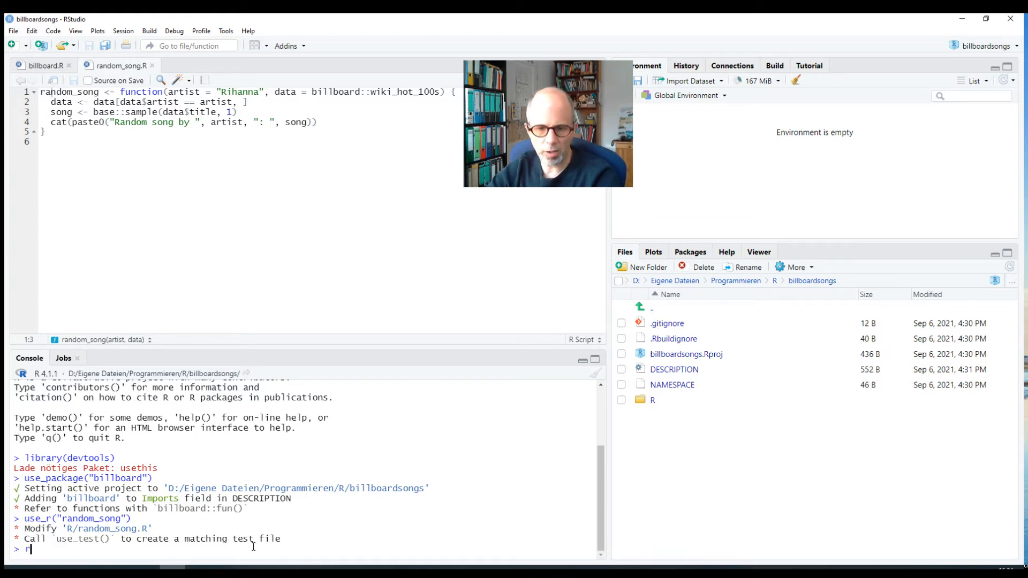
{"action": "type", "text": "andom_a"}
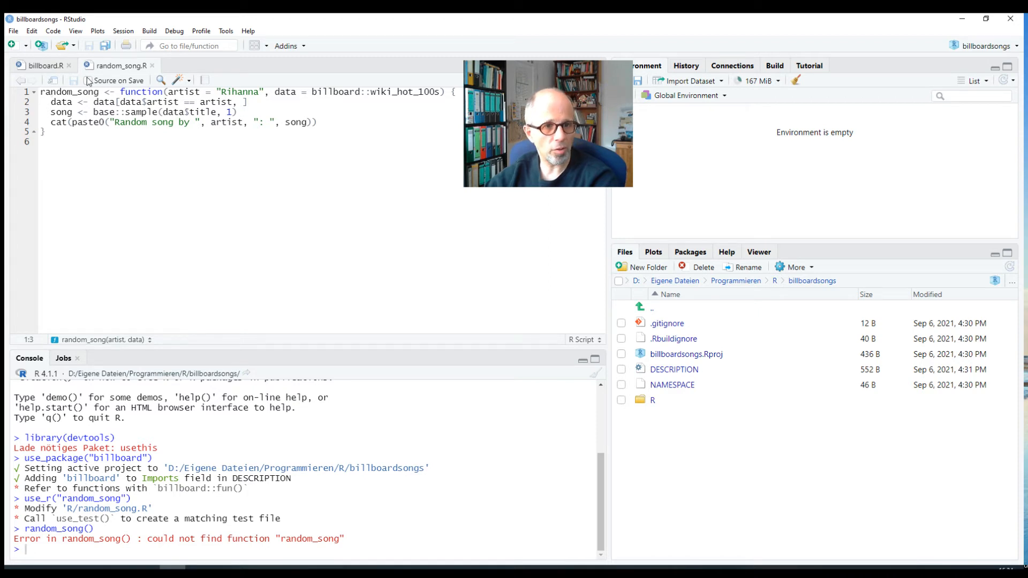
{"action": "mouse_move", "coordinate": [785, 143]}
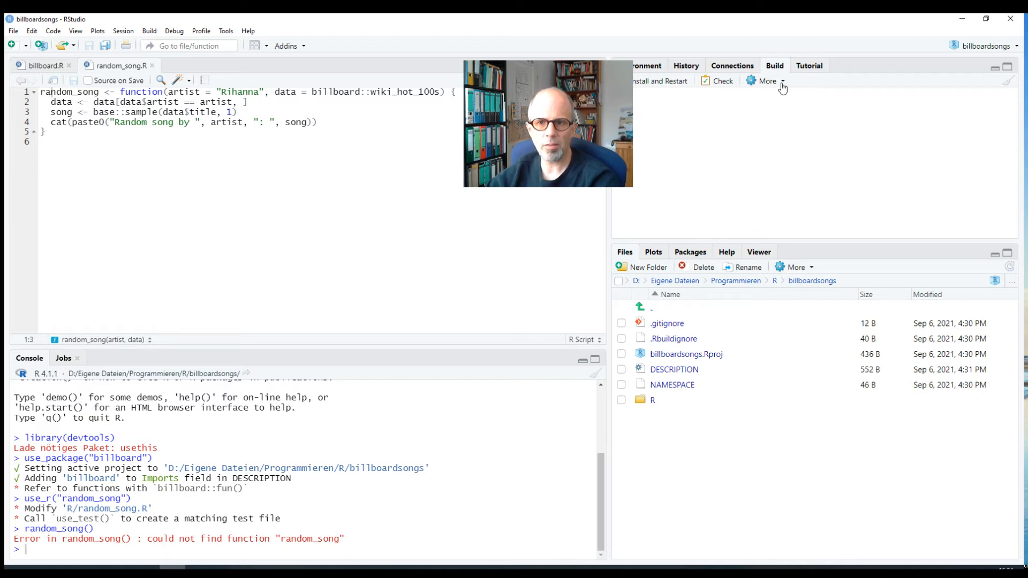
Run Load All (devtools::load_all) from the Build pane's More menu.
{"action": "left_click", "coordinate": [765, 81]}
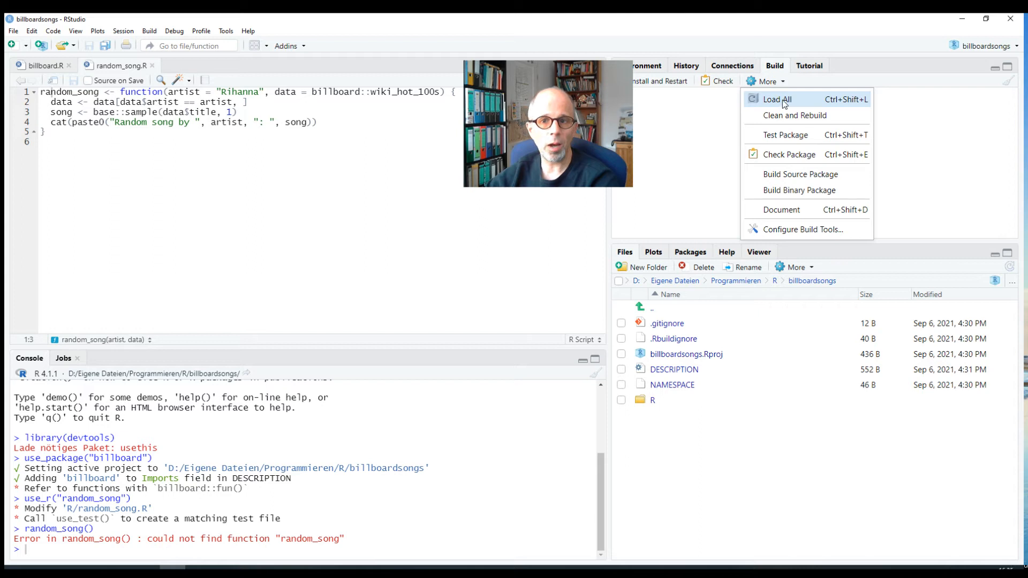
{"action": "mouse_move", "coordinate": [777, 99]}
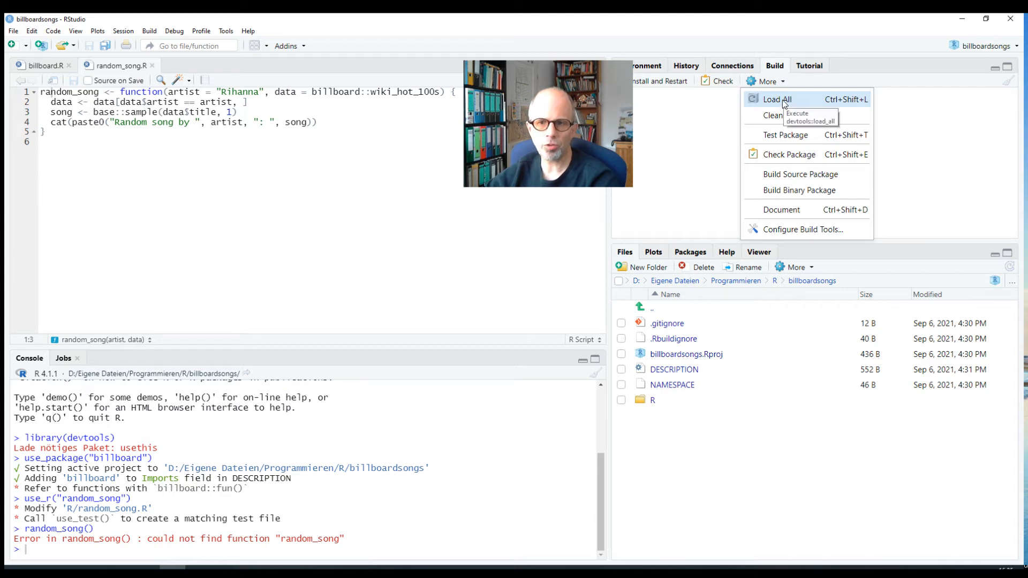
{"action": "mouse_move", "coordinate": [849, 109]}
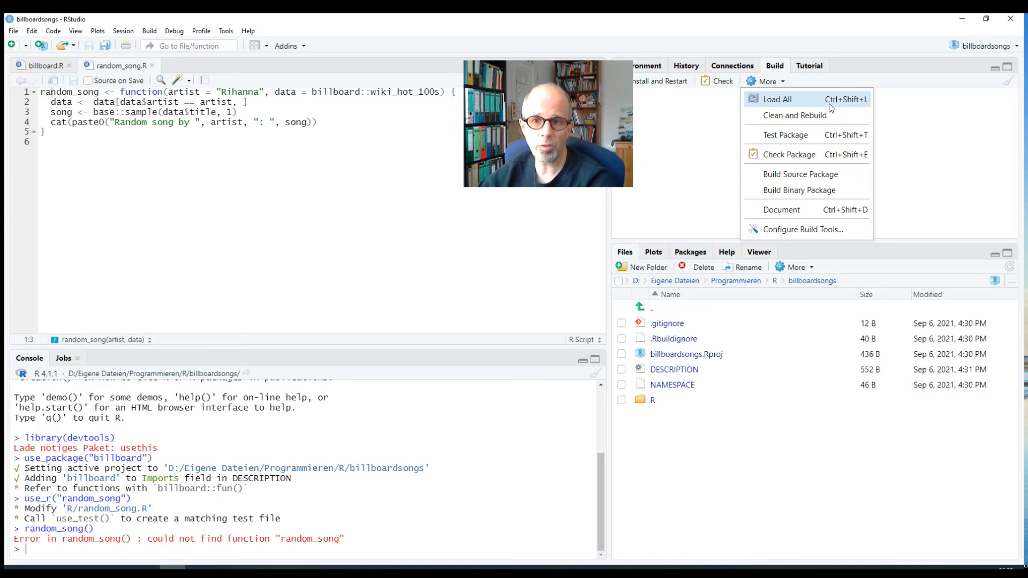
{"action": "mouse_move", "coordinate": [779, 99]}
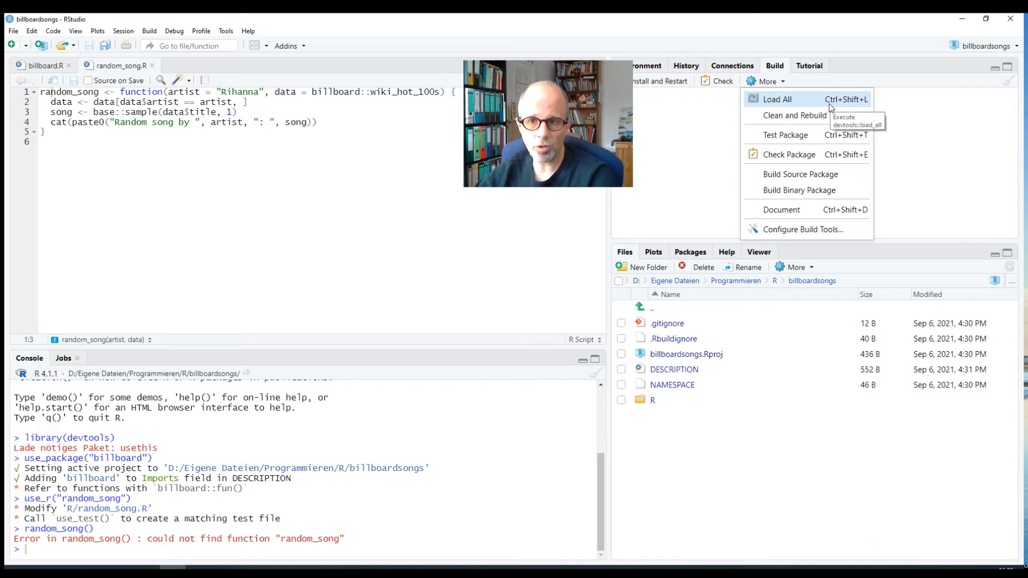
{"action": "left_click", "coordinate": [777, 99]}
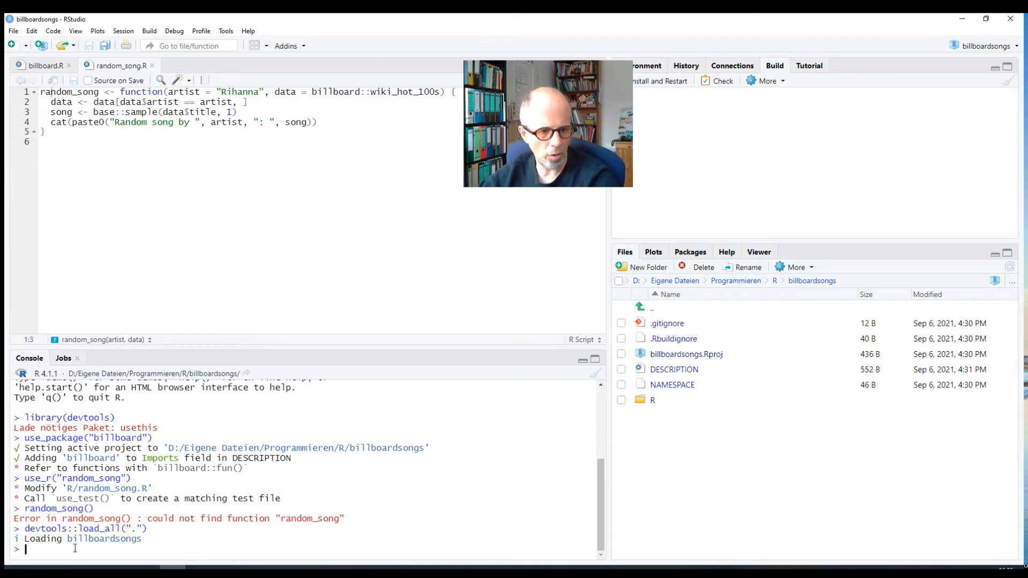
Run random_song() for a Rihanna song and look up ?random_song() help.
{"action": "type", "text": "random_song()"}
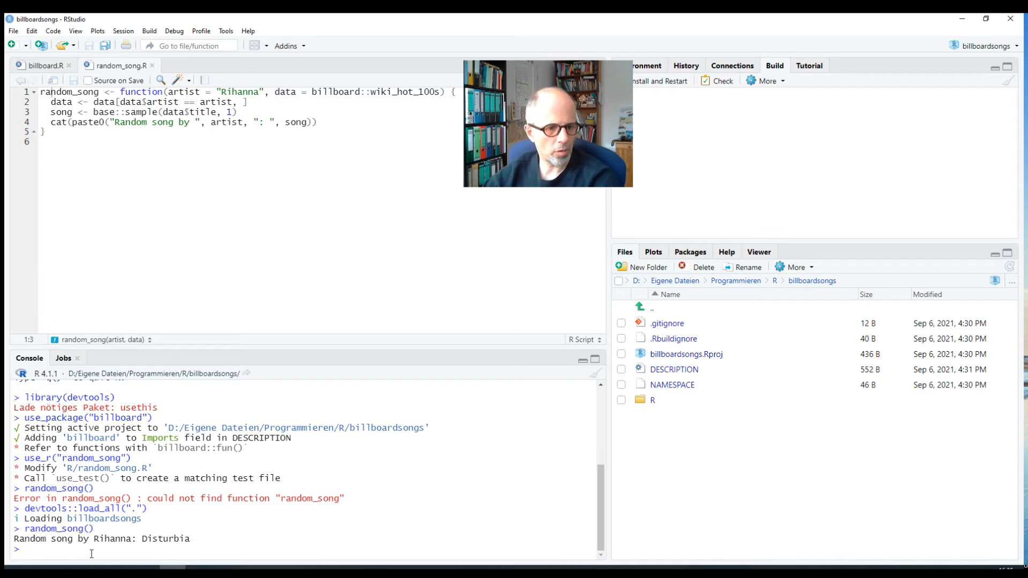
{"action": "type", "text": "?random_album"}
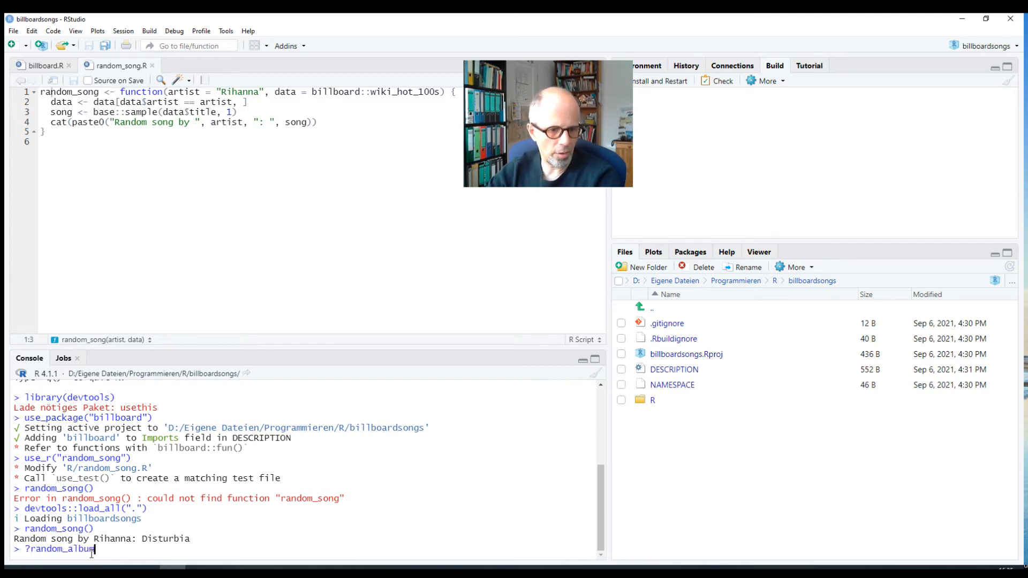
{"action": "type", "text": "()"}
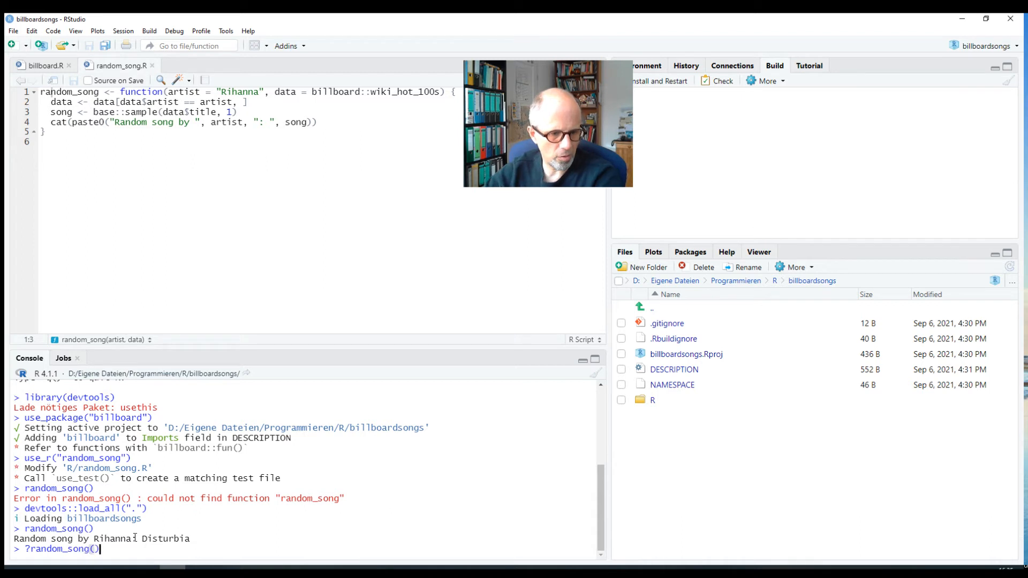
{"action": "key", "text": "enter"}
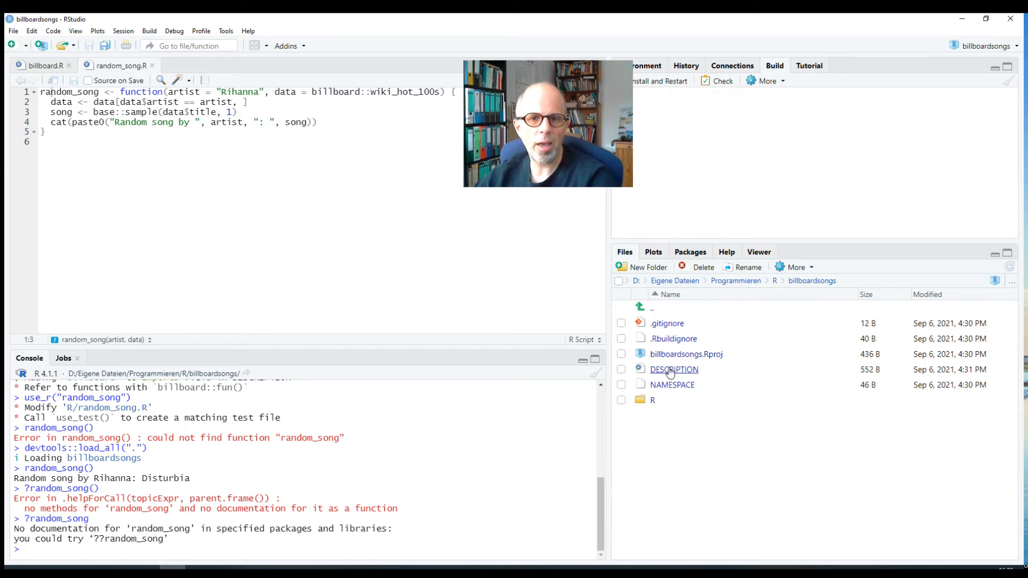
{"action": "mouse_move", "coordinate": [673, 369]}
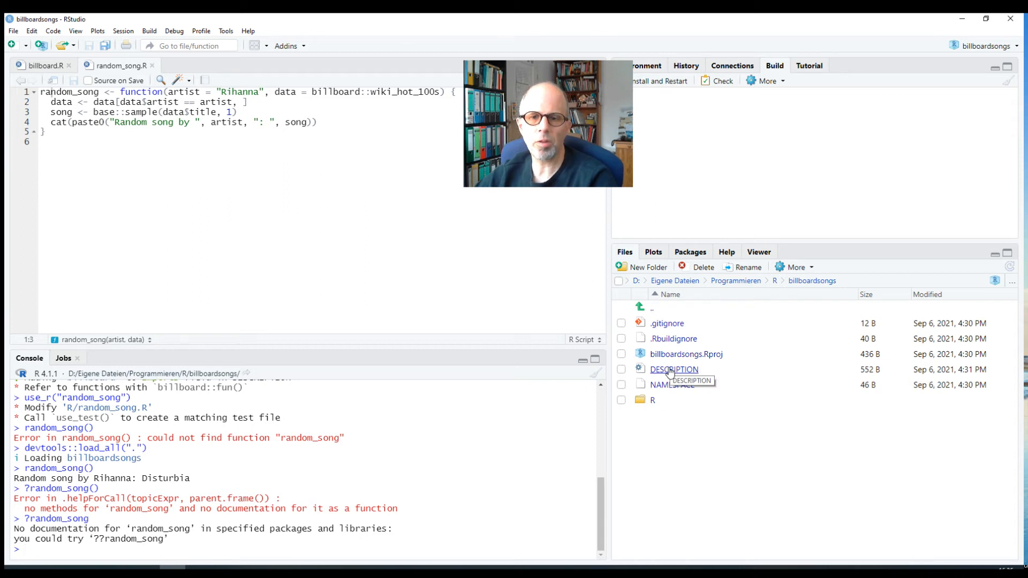
{"action": "mouse_move", "coordinate": [686, 327]}
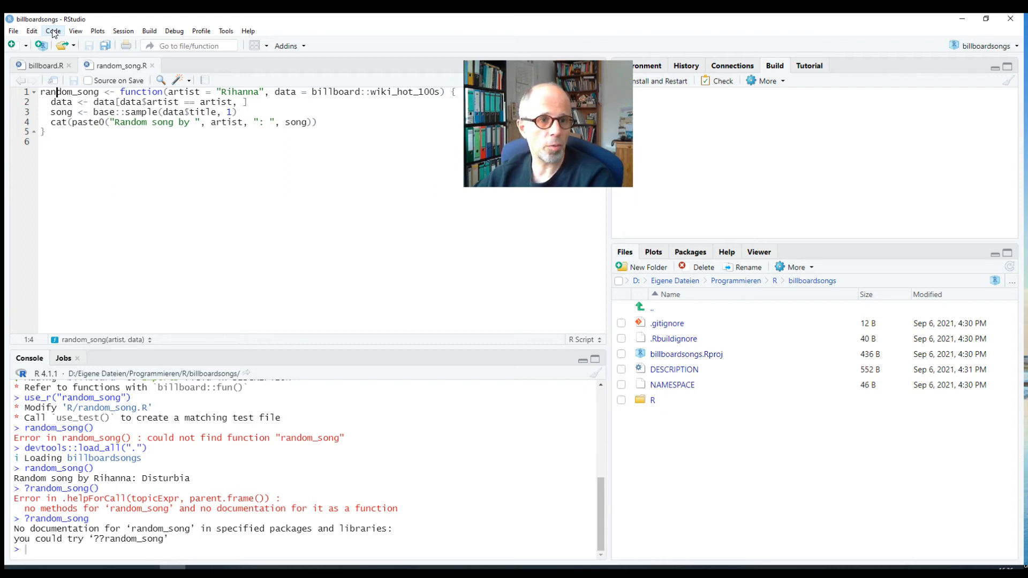
Insert a Roxygen skeleton above random_song from the Code menu.
{"action": "left_click", "coordinate": [53, 31]}
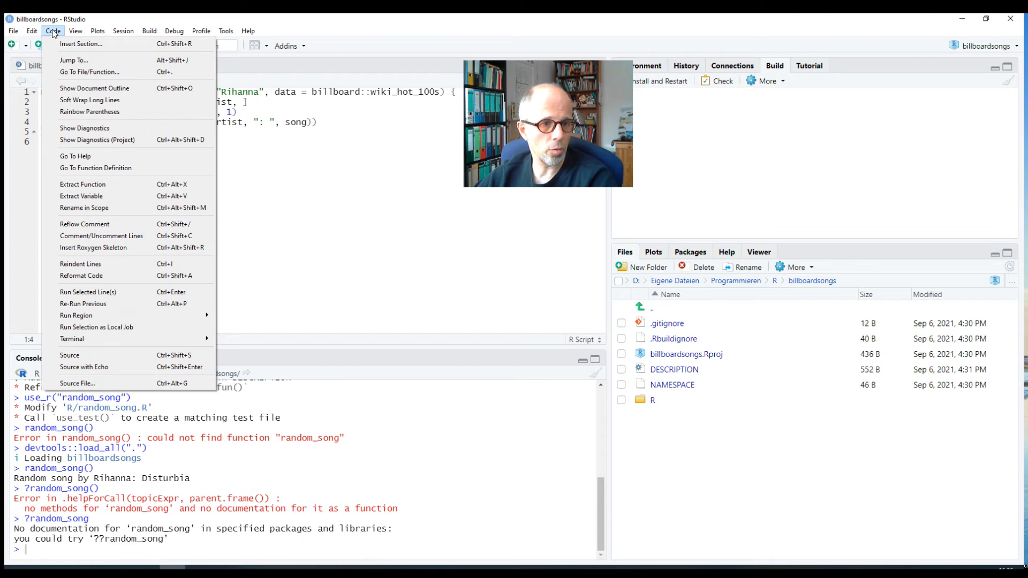
{"action": "mouse_move", "coordinate": [94, 248]}
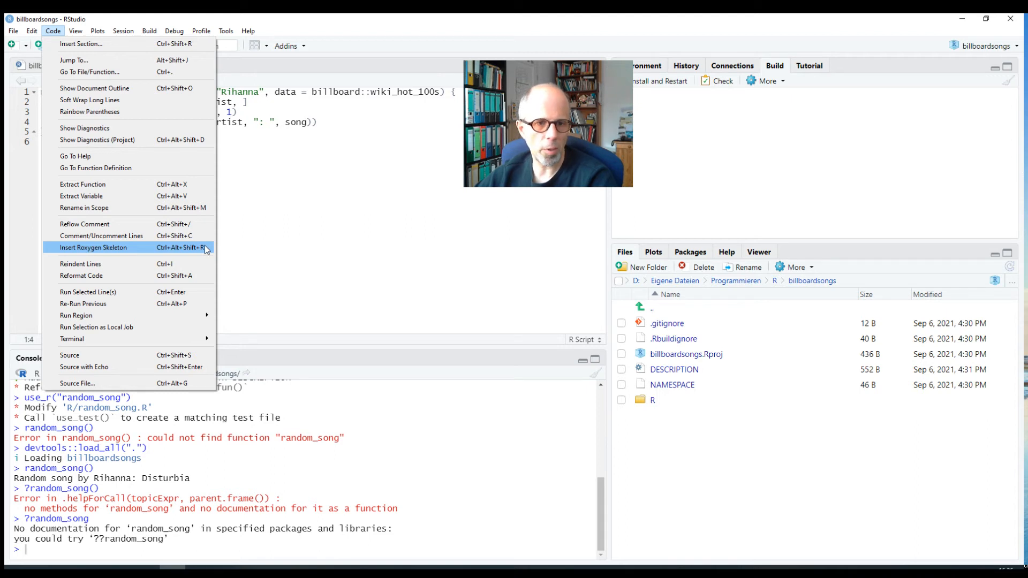
{"action": "mouse_move", "coordinate": [116, 256]}
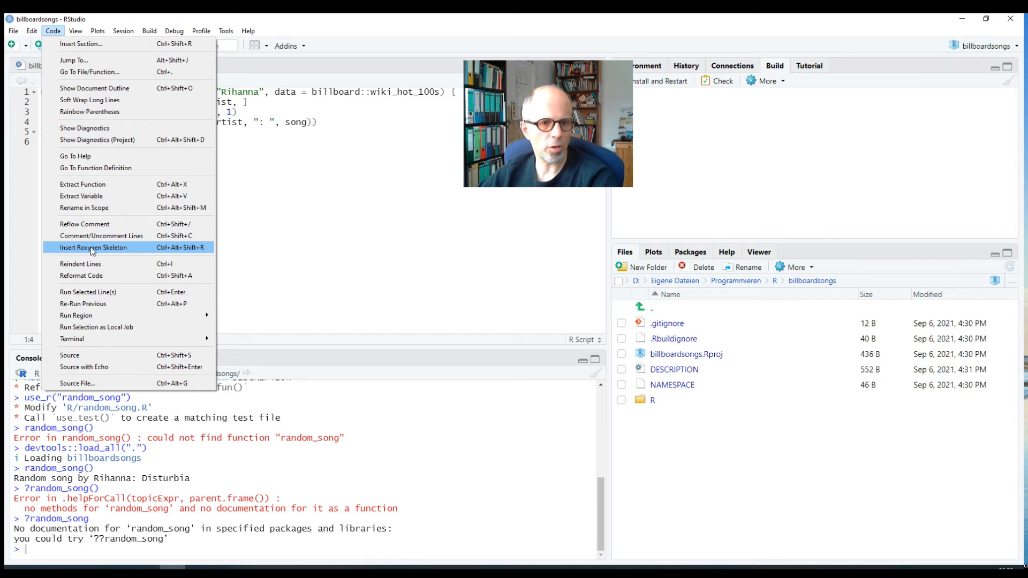
{"action": "left_click", "coordinate": [93, 247]}
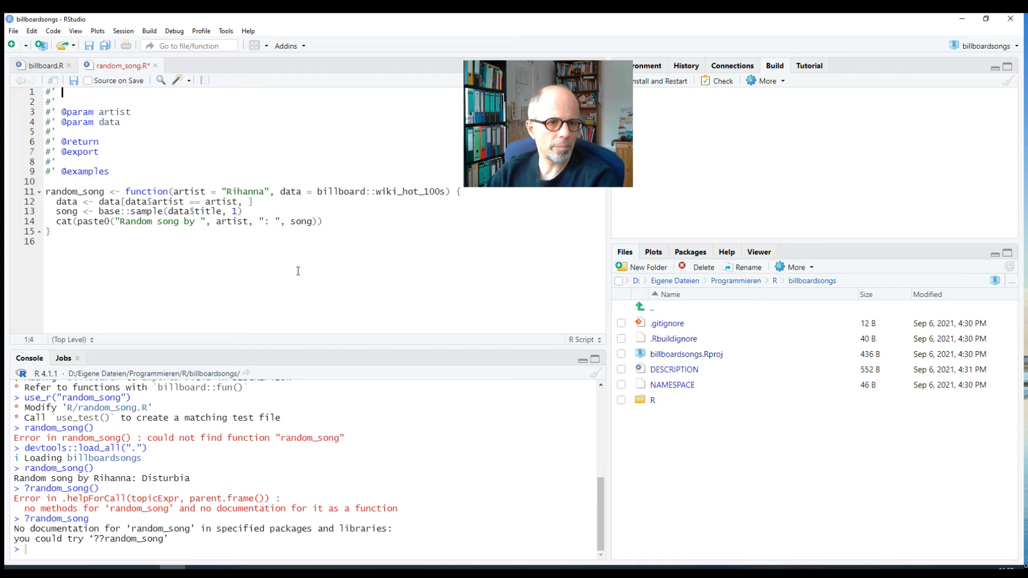
Title the roxygen header 'Select a Song' and describe the artist parameter.
{"action": "type", "text": "Select a Random"}
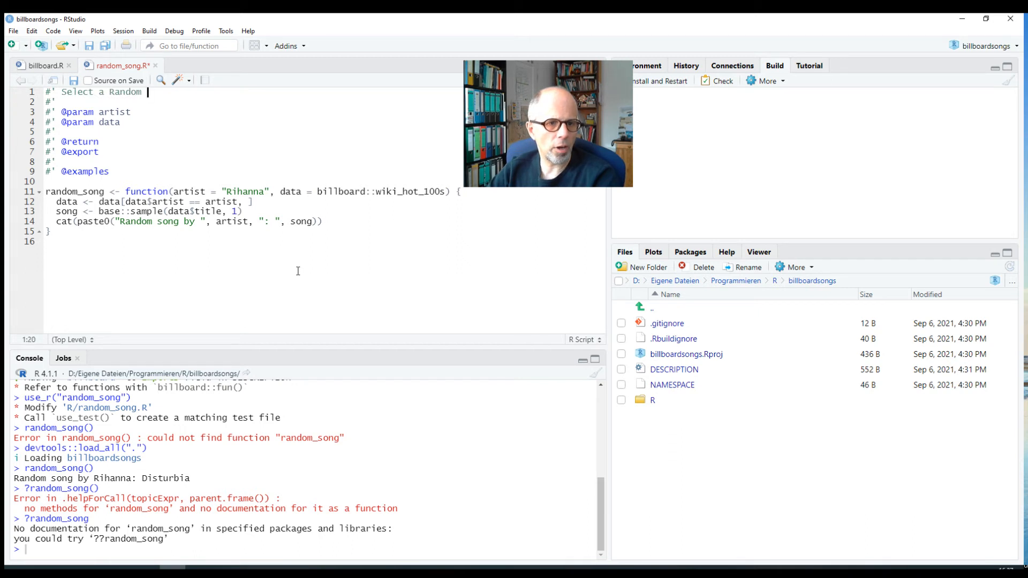
{"action": "type", "text": "Song"}
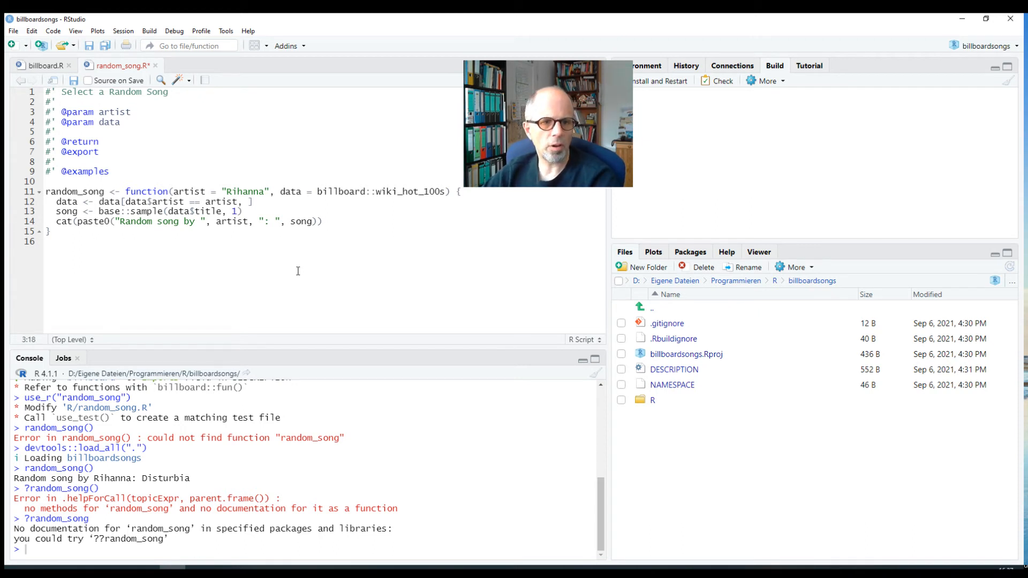
{"action": "type", "text": "A B"}
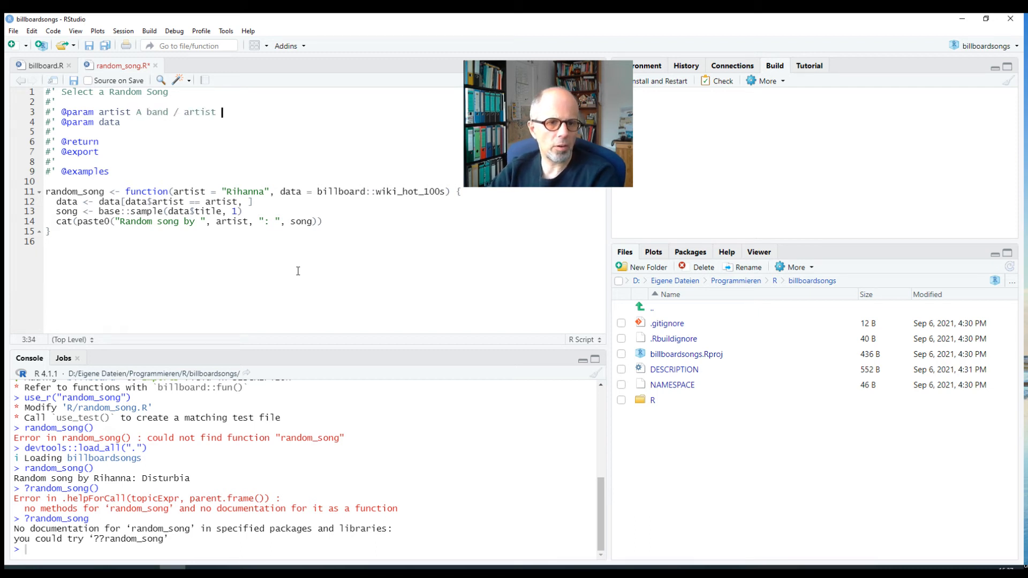
{"action": "type", "text": "to c"}
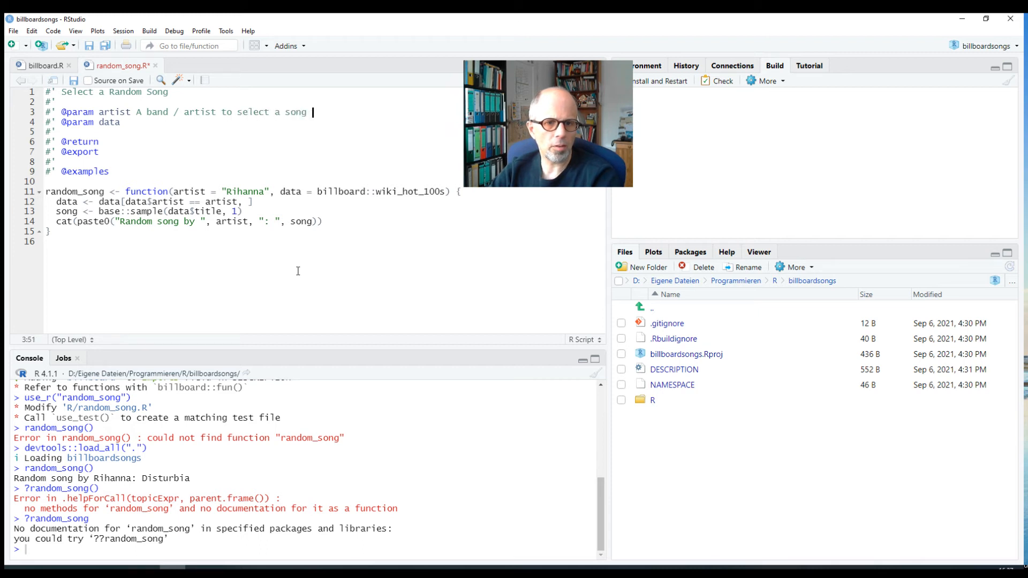
{"action": "type", "text": "from"}
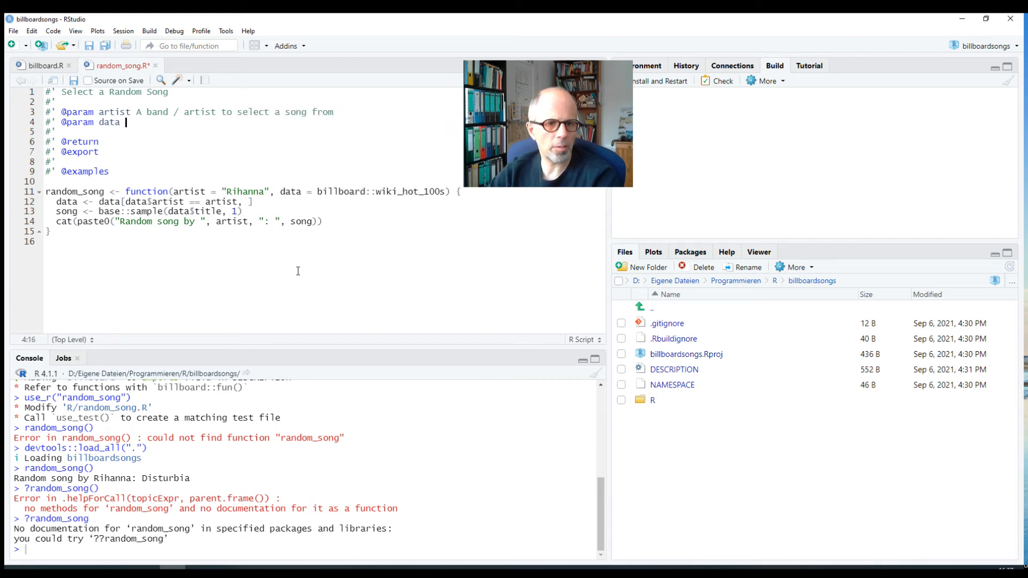
Describe the data parameter as the dataset to use, defaulting to billboard::wiki_hot_100s.
{"action": "type", "text": "The dataset"}
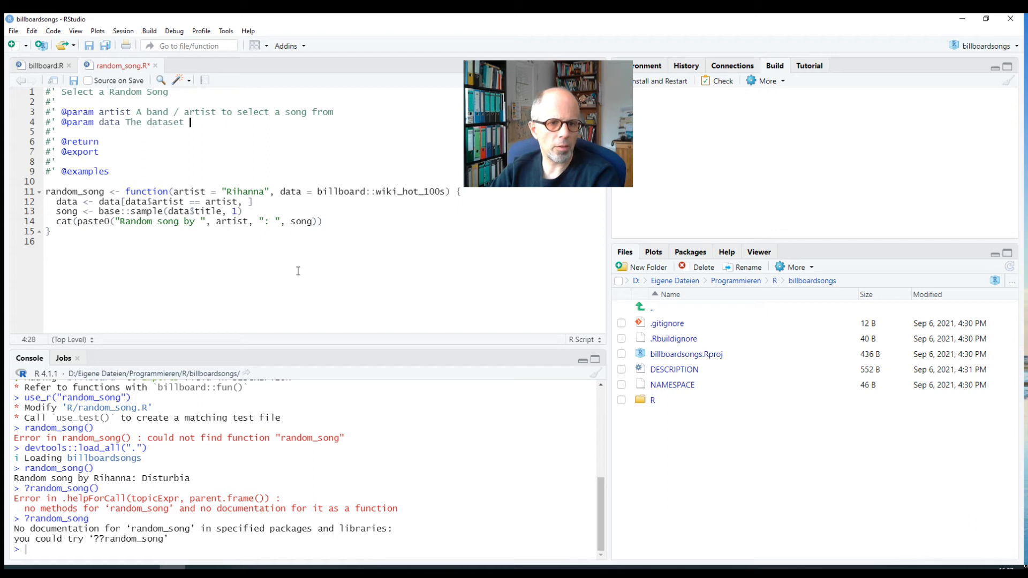
{"action": "type", "text": "to use; defaults to b"}
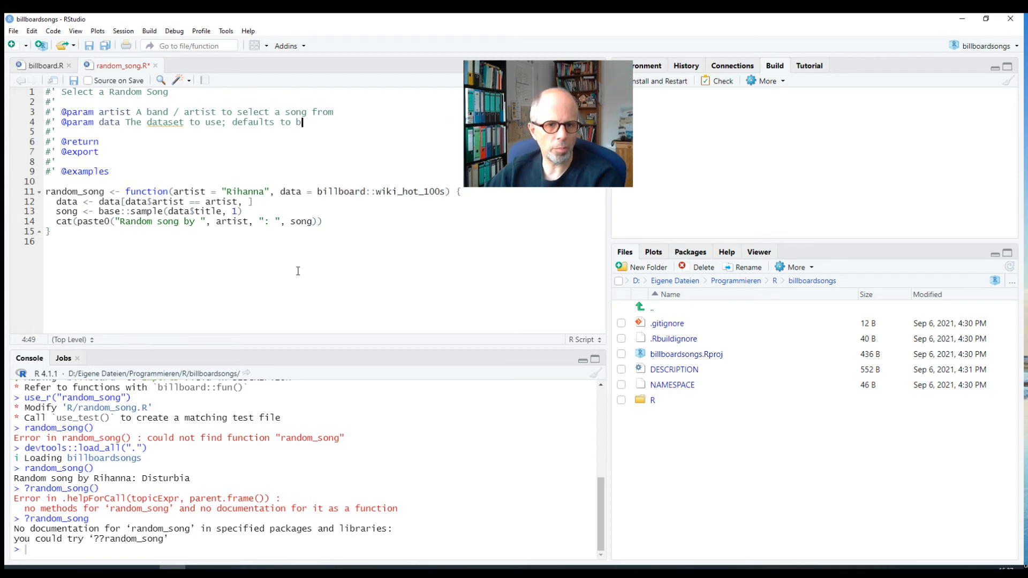
{"action": "type", "text": "illboard::wiki_hot_100s"}
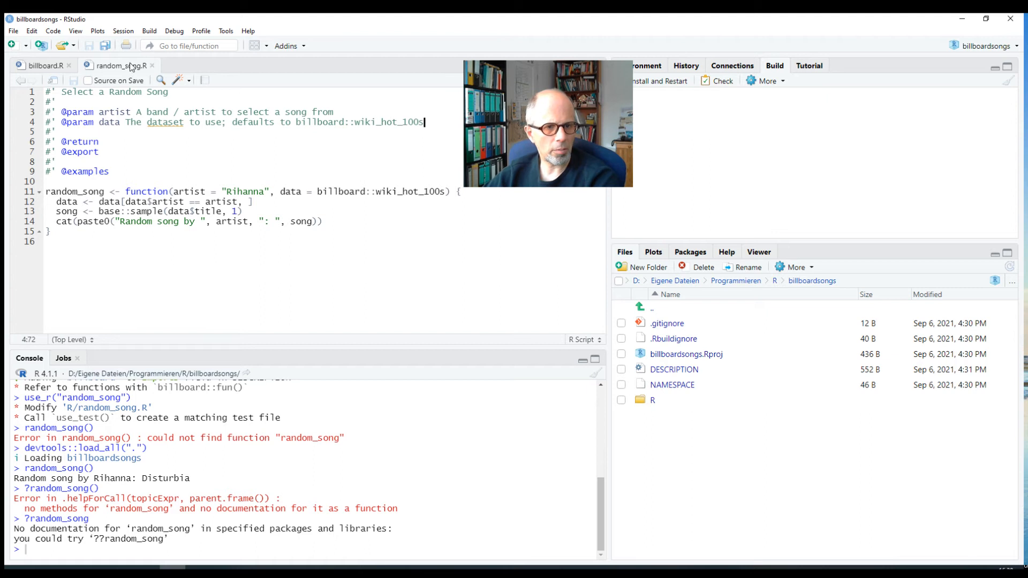
{"action": "mouse_move", "coordinate": [120, 66]}
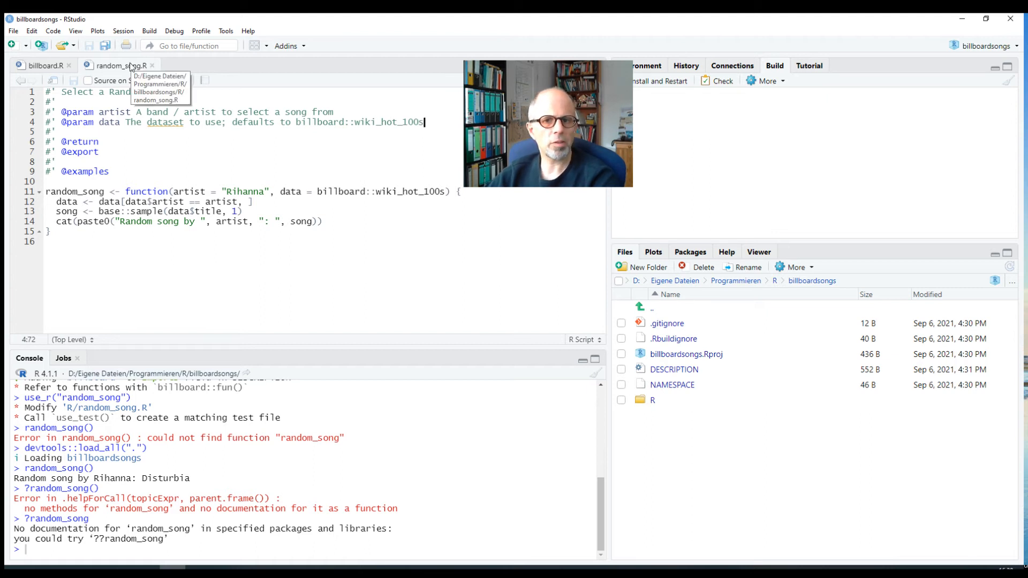
{"action": "mouse_move", "coordinate": [130, 130]}
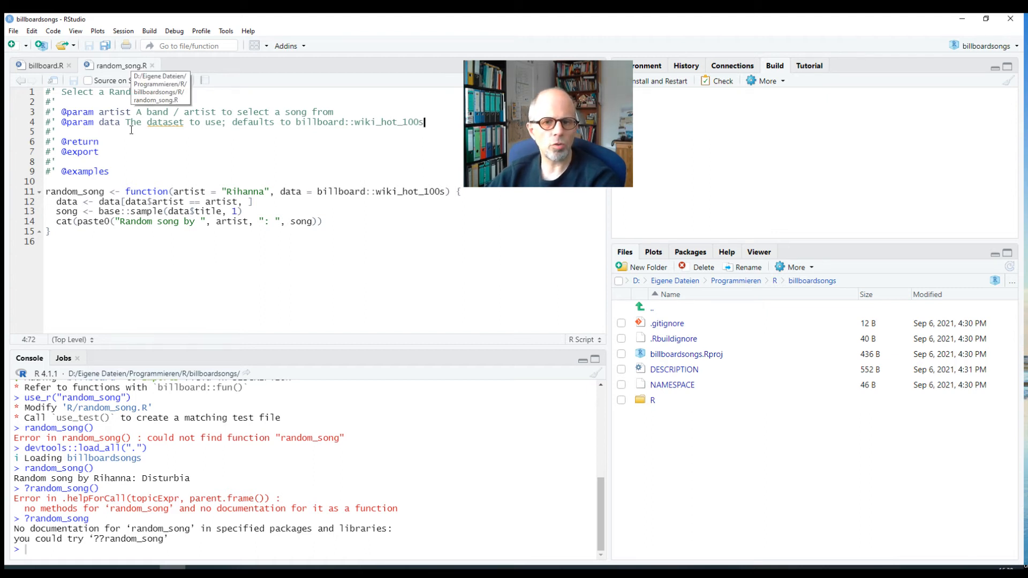
{"action": "mouse_move", "coordinate": [839, 102]}
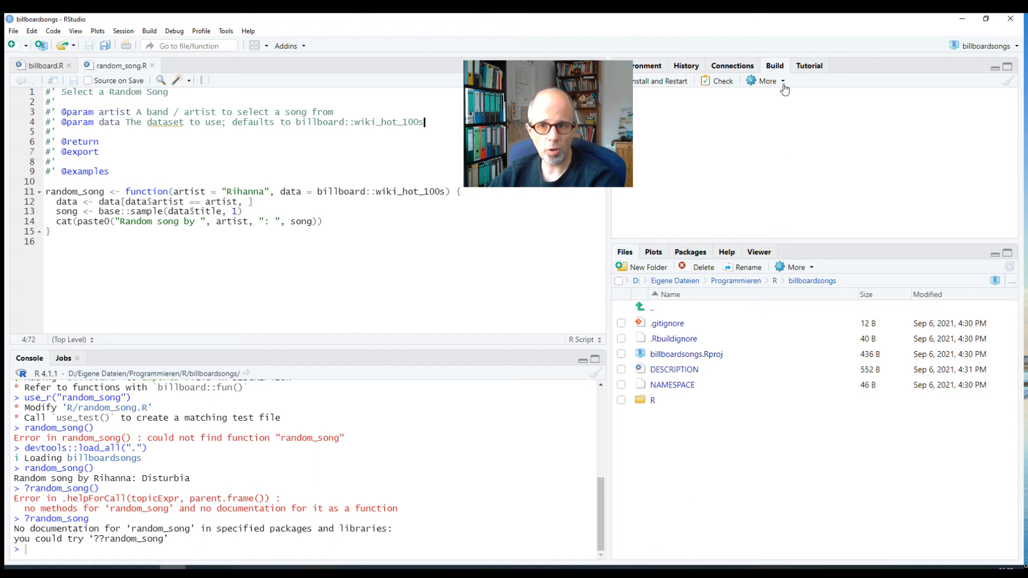
{"action": "left_click", "coordinate": [765, 80]}
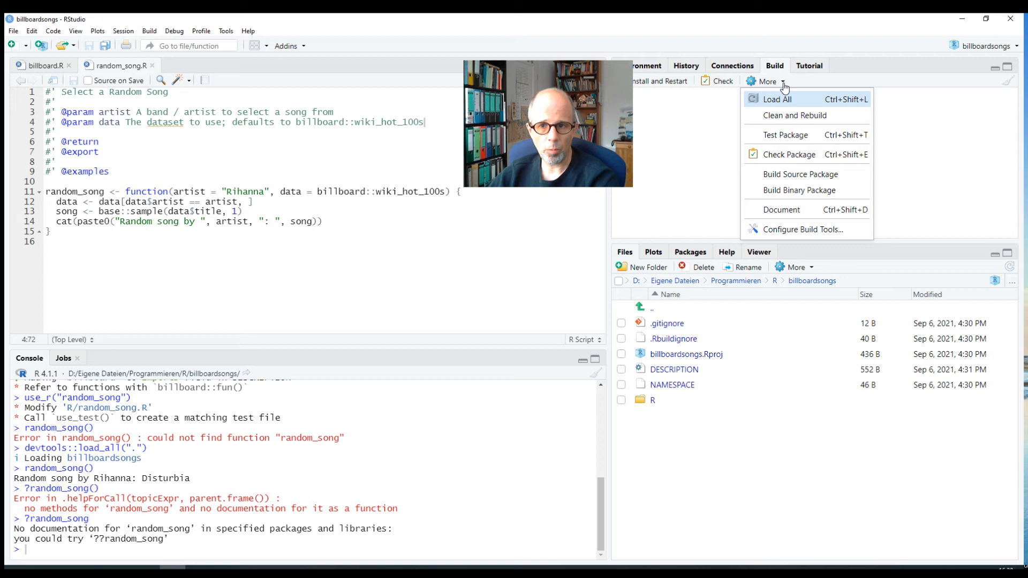
{"action": "mouse_move", "coordinate": [781, 209]}
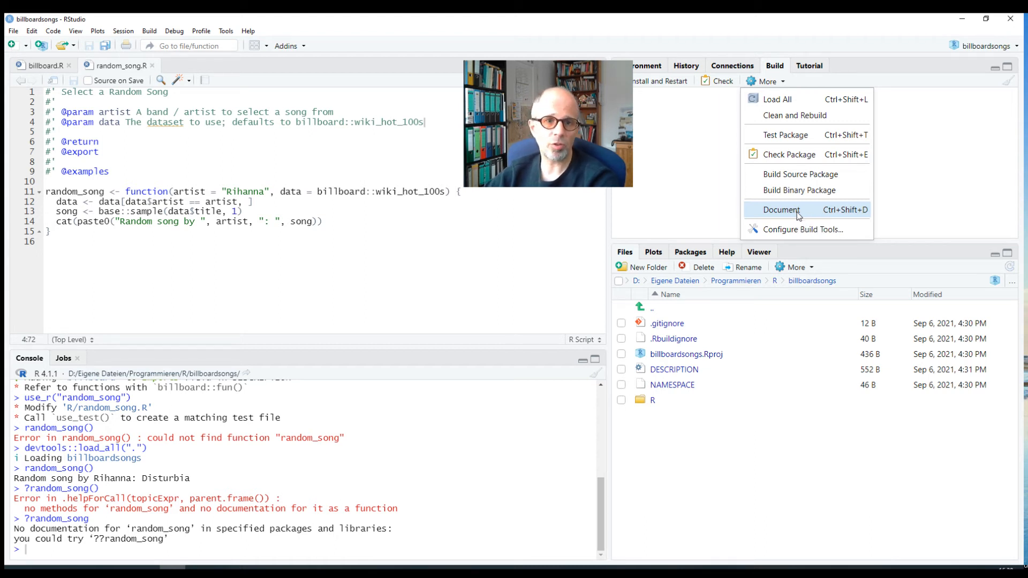
Enable 'Generate documentation with Roxygen' in the project's Build Tools options and confirm.
{"action": "left_click", "coordinate": [248, 31]}
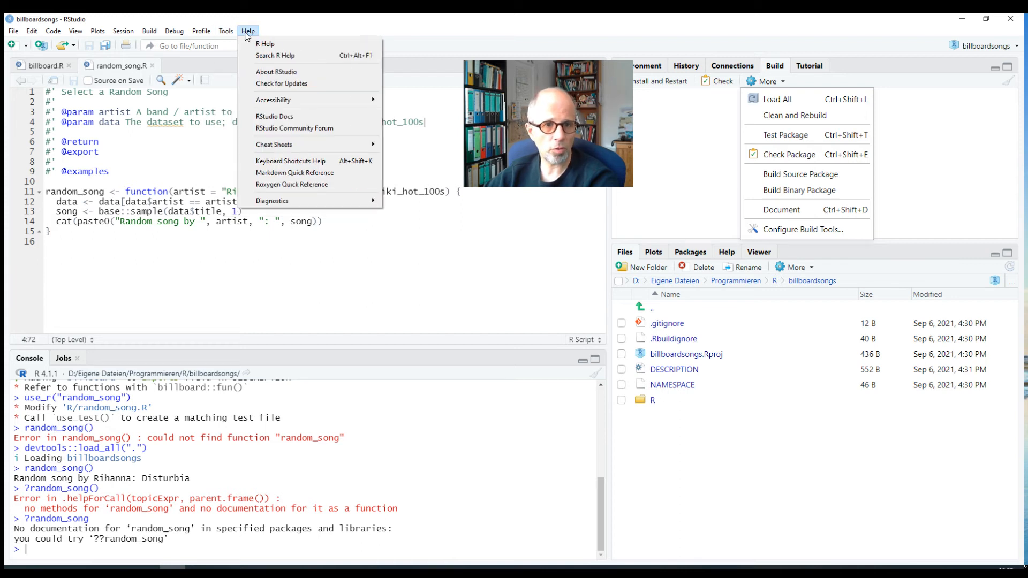
{"action": "left_click", "coordinate": [226, 31]}
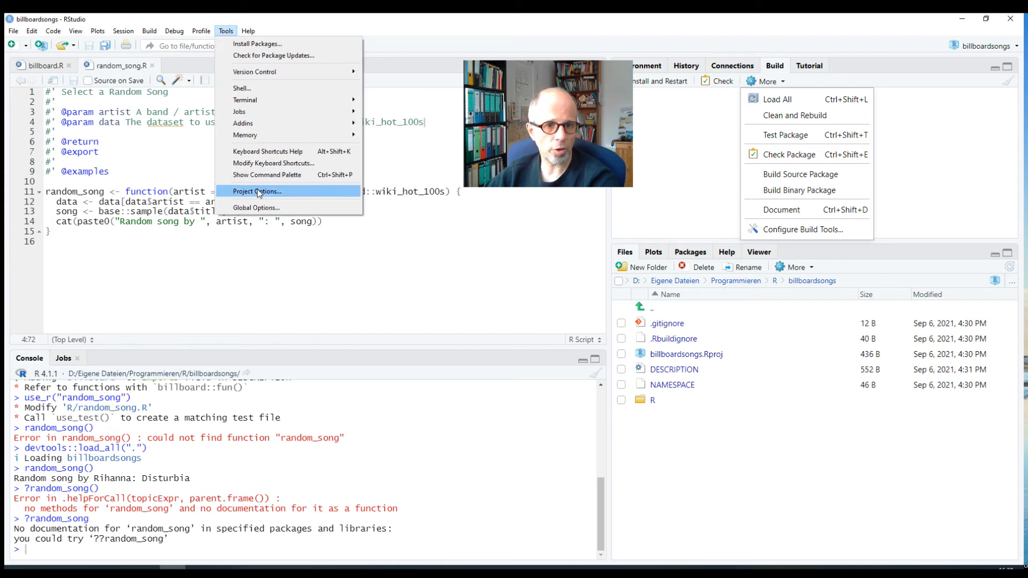
{"action": "left_click", "coordinate": [257, 191]}
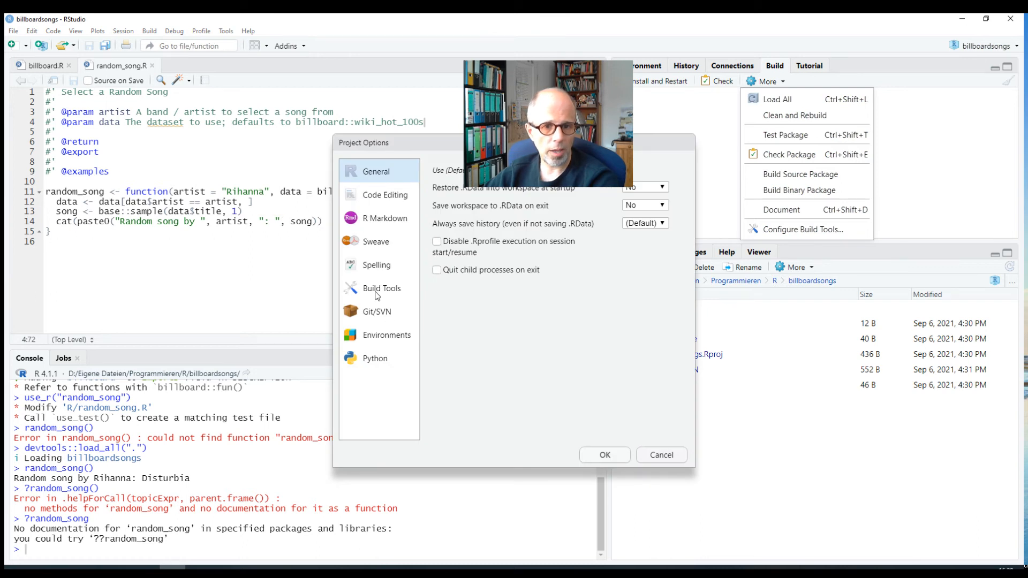
{"action": "left_click", "coordinate": [381, 289]}
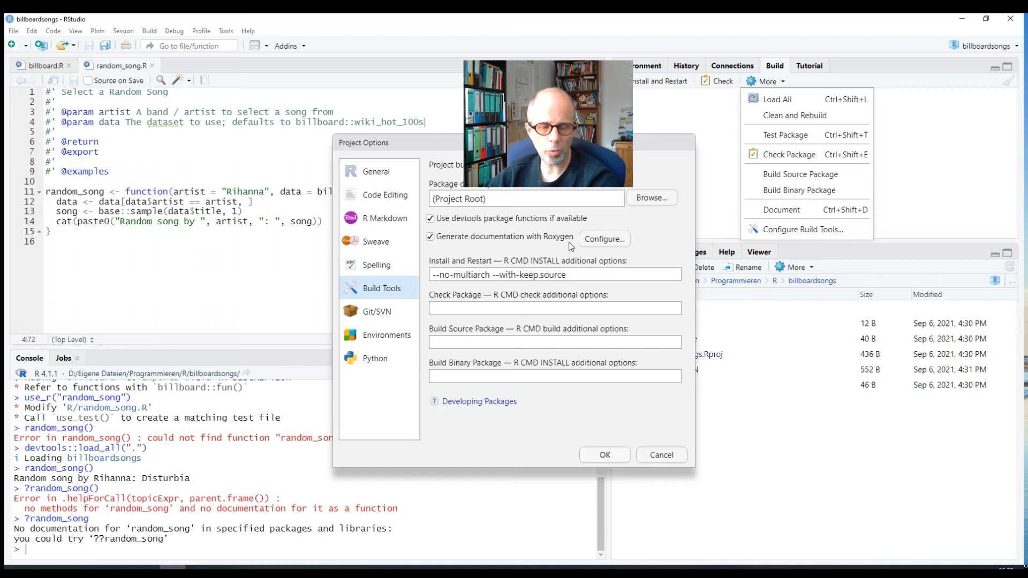
{"action": "mouse_move", "coordinate": [432, 245]}
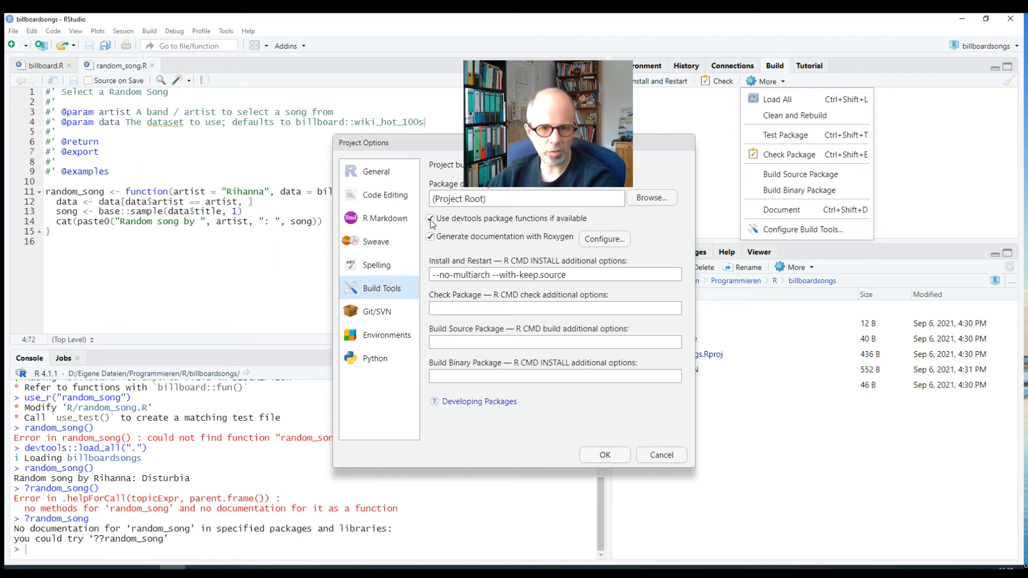
{"action": "mouse_move", "coordinate": [498, 225]}
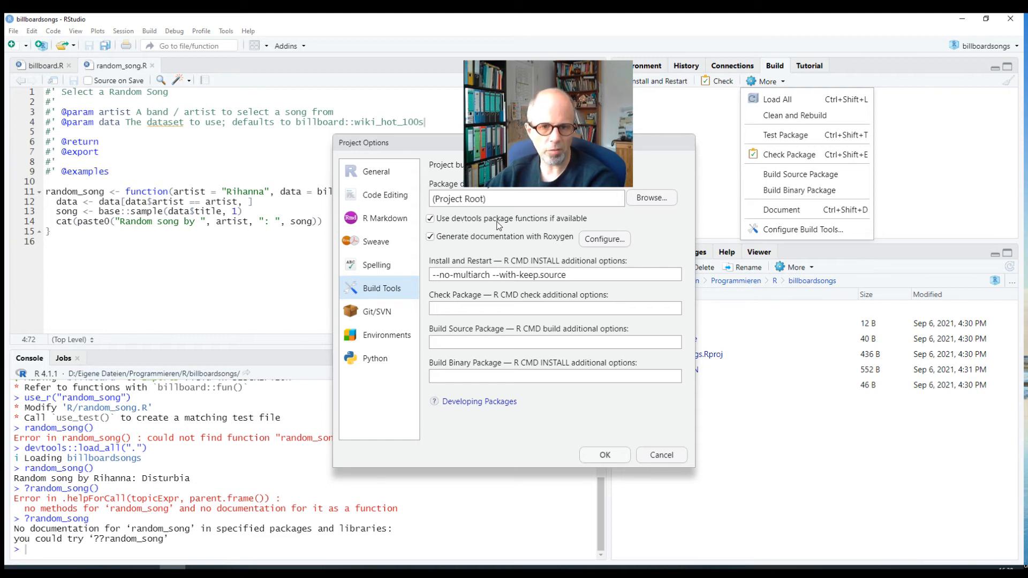
{"action": "mouse_move", "coordinate": [426, 189]}
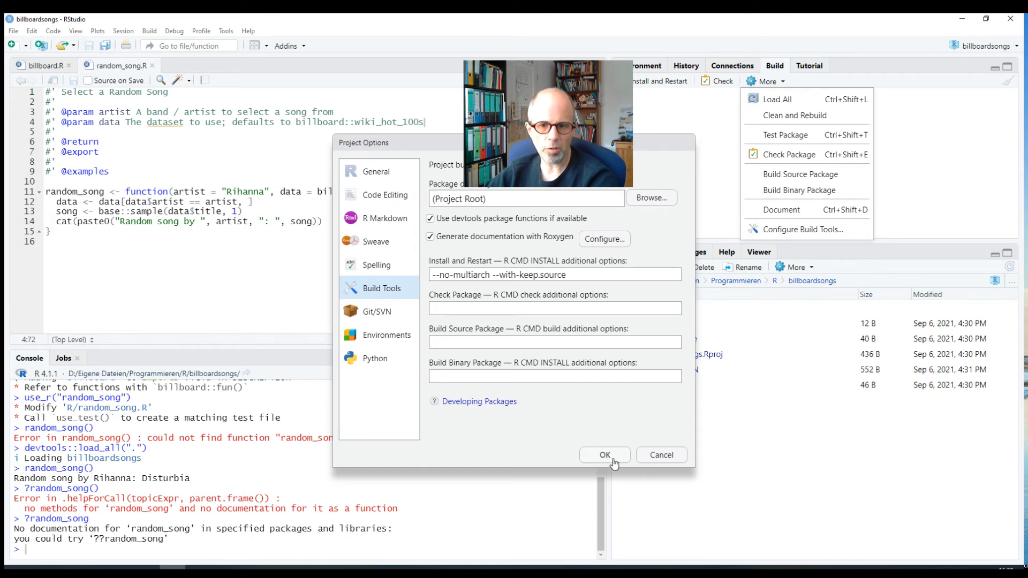
{"action": "left_click", "coordinate": [603, 455]}
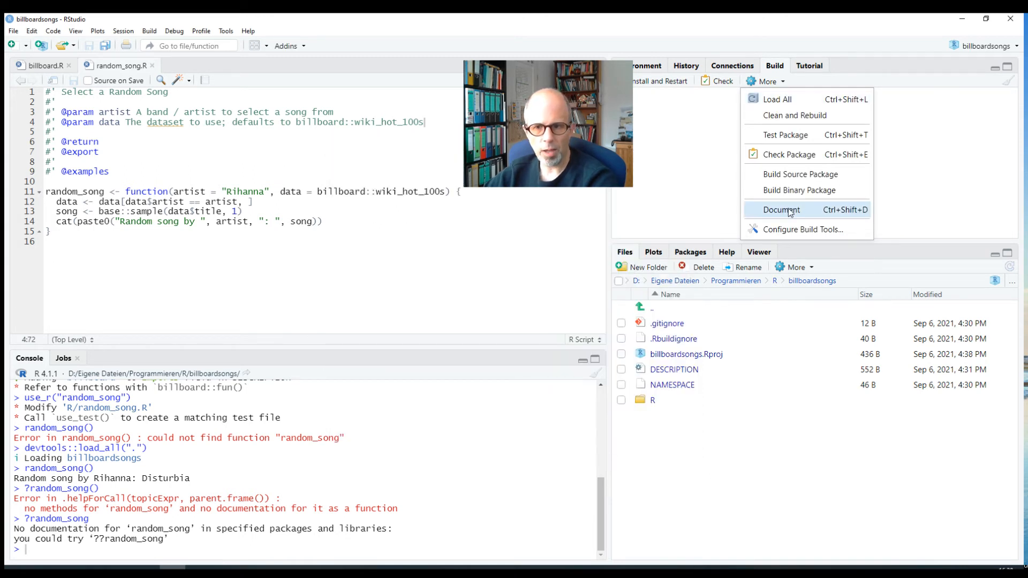
Run Document to write random_song.Rd and update NAMESPACE.
{"action": "left_click", "coordinate": [779, 210]}
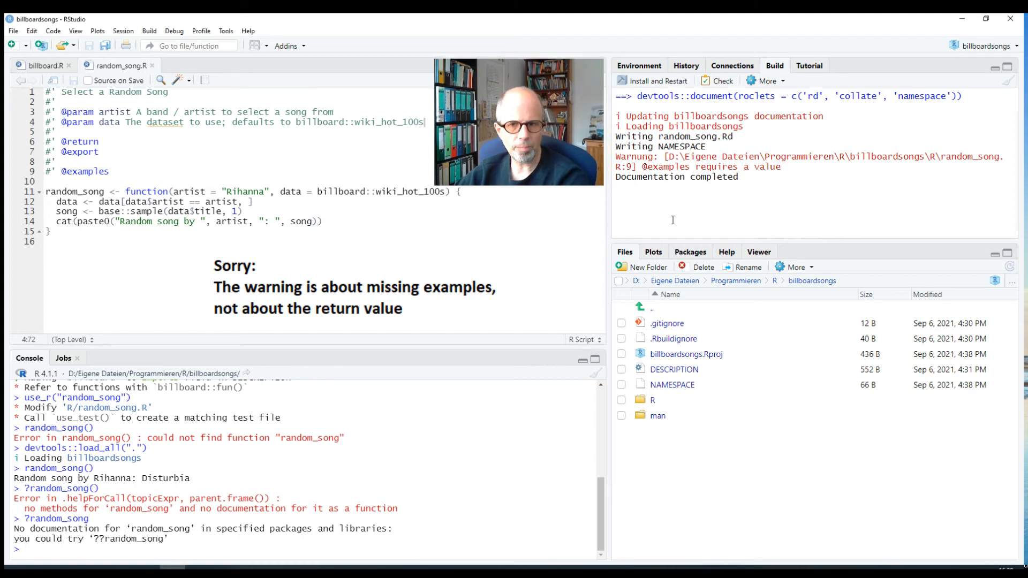
{"action": "mouse_move", "coordinate": [840, 536]}
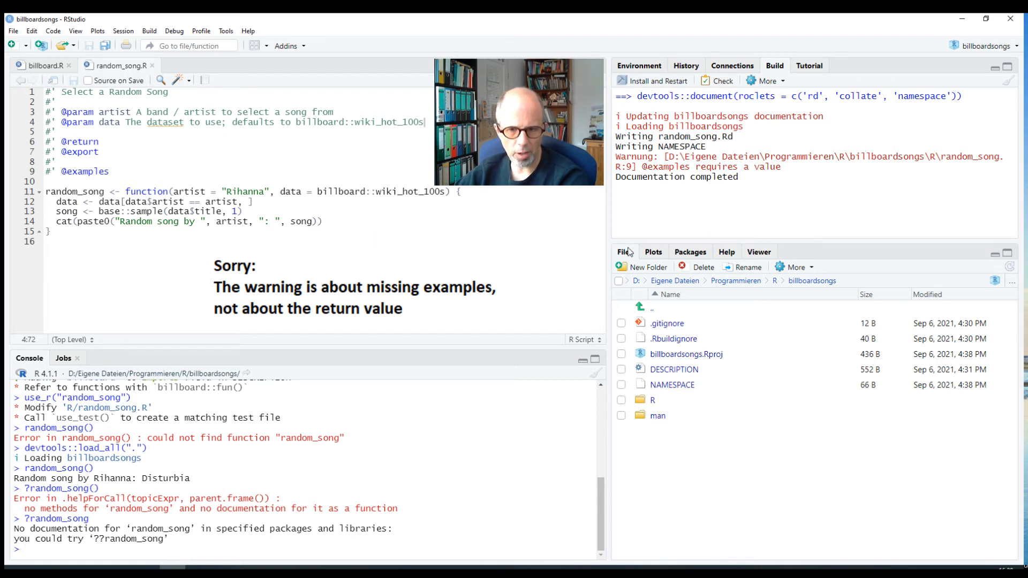
{"action": "mouse_move", "coordinate": [658, 416]}
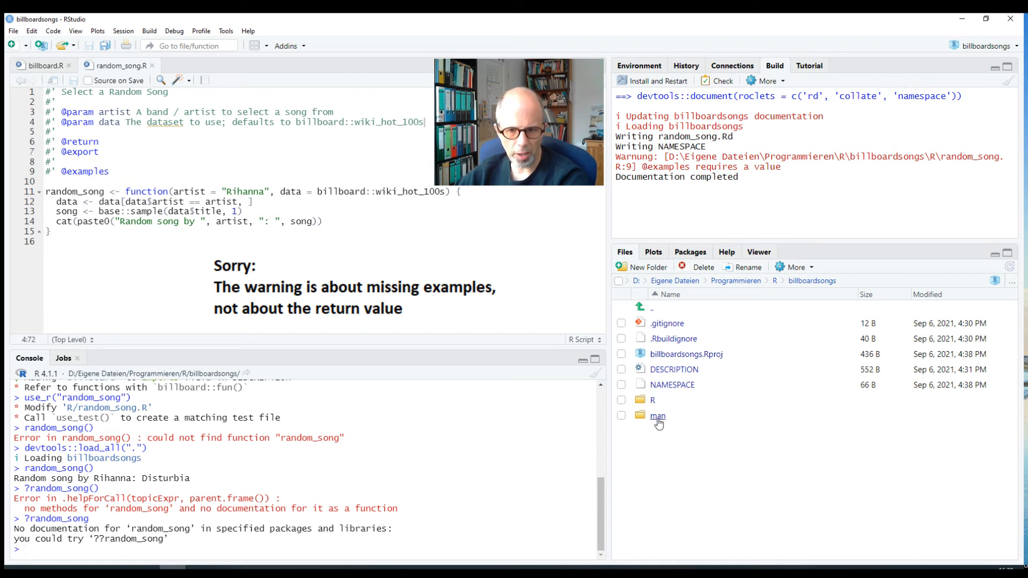
{"action": "mouse_move", "coordinate": [657, 418]}
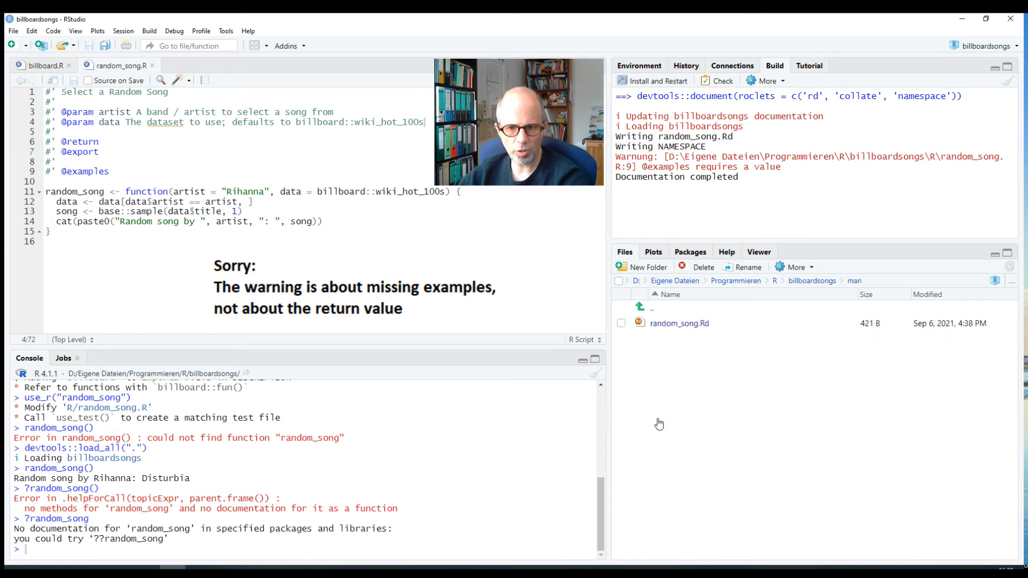
{"action": "mouse_move", "coordinate": [680, 323]}
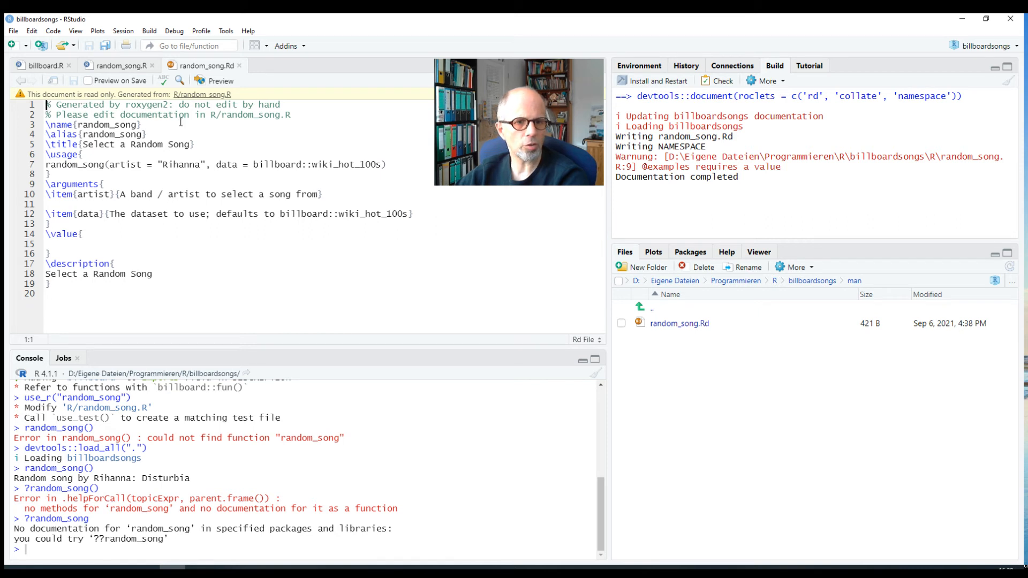
{"action": "mouse_move", "coordinate": [209, 65]}
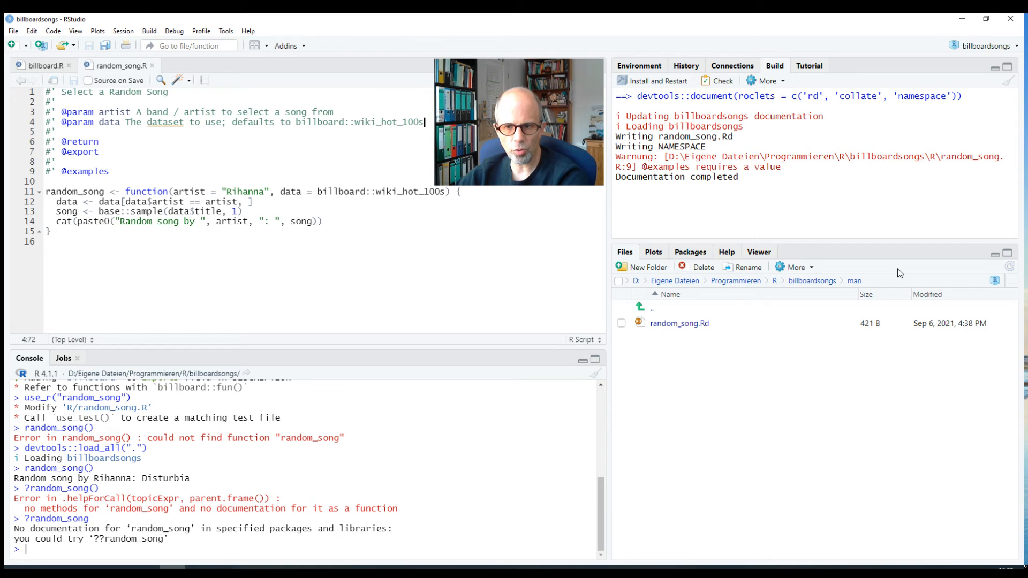
{"action": "left_click", "coordinate": [811, 281]}
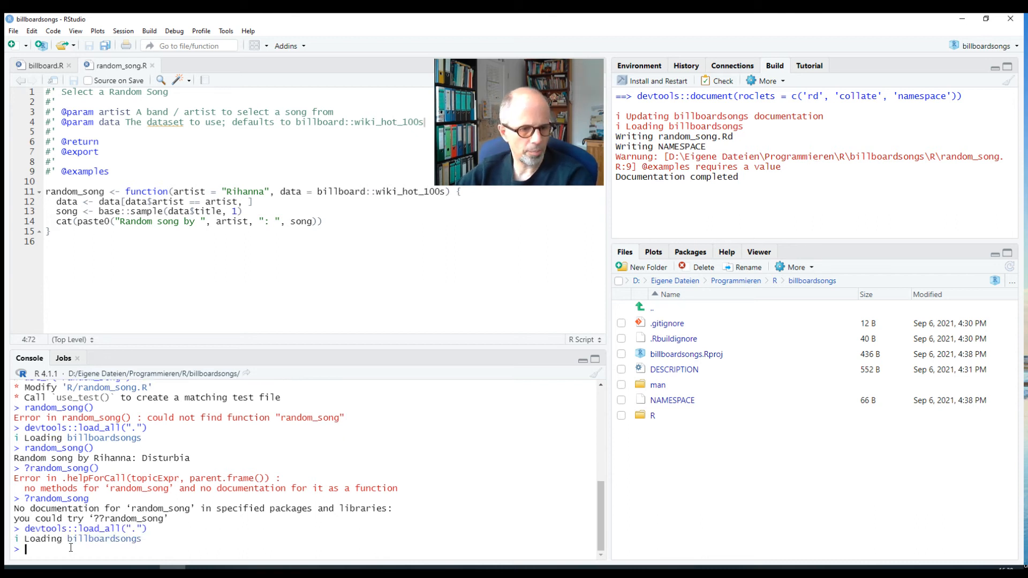
Reload the package and view the ?random_song help page with its arguments.
{"action": "type", "text": "random_song"}
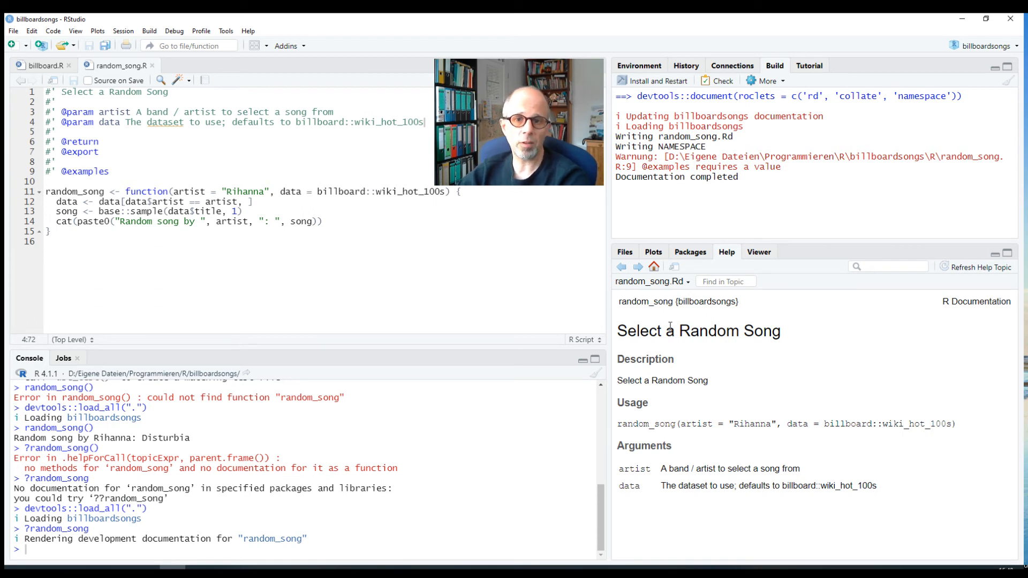
{"action": "left_click", "coordinate": [765, 81]}
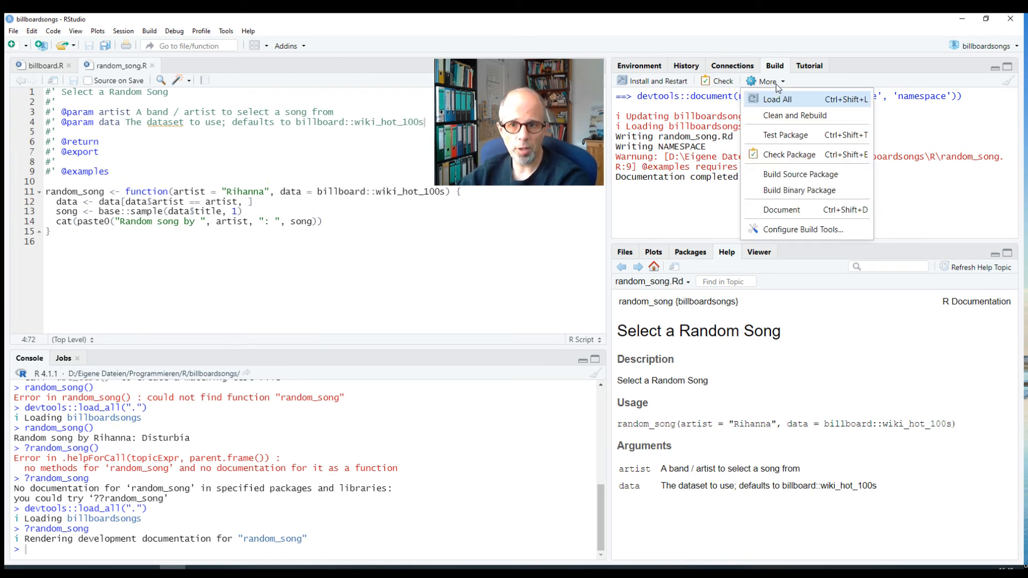
{"action": "mouse_move", "coordinate": [776, 99]}
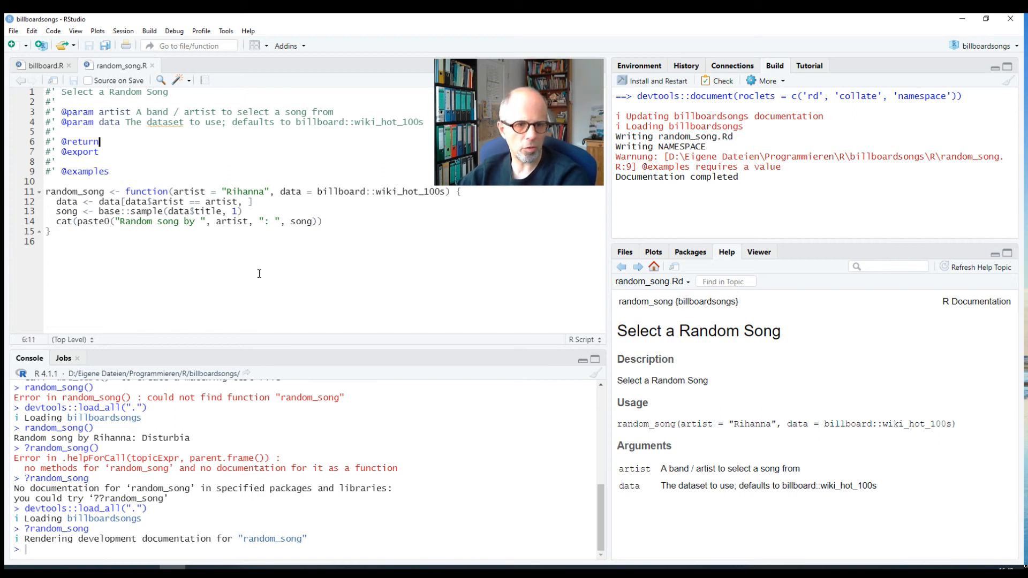
{"action": "type", "text": "A random song gets printed to the console."}
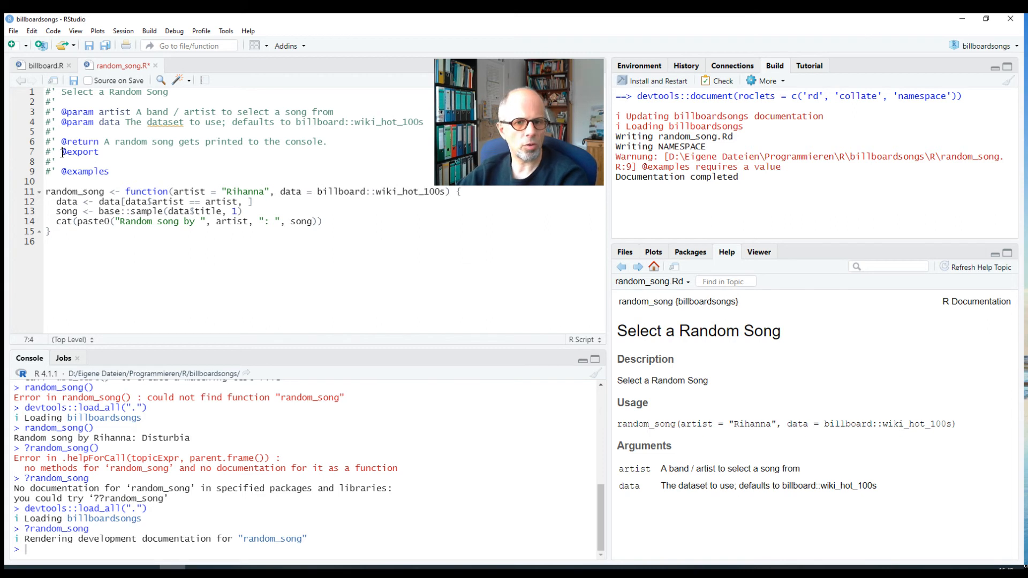
{"action": "double_click", "coordinate": [78, 153]}
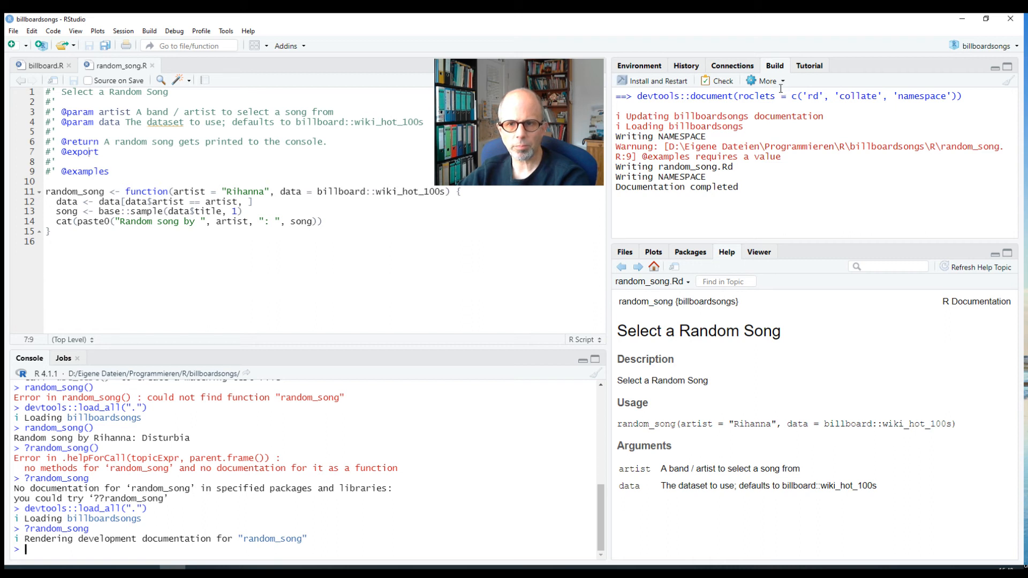
Load All to refresh billboardsongs and check the help page's new Value section.
{"action": "left_click", "coordinate": [766, 81]}
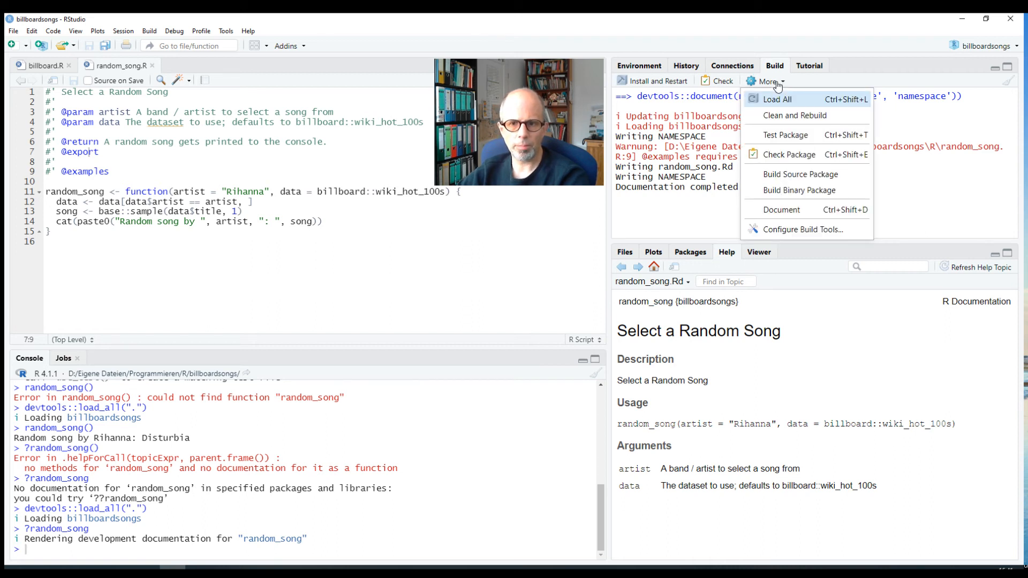
{"action": "mouse_move", "coordinate": [781, 210]}
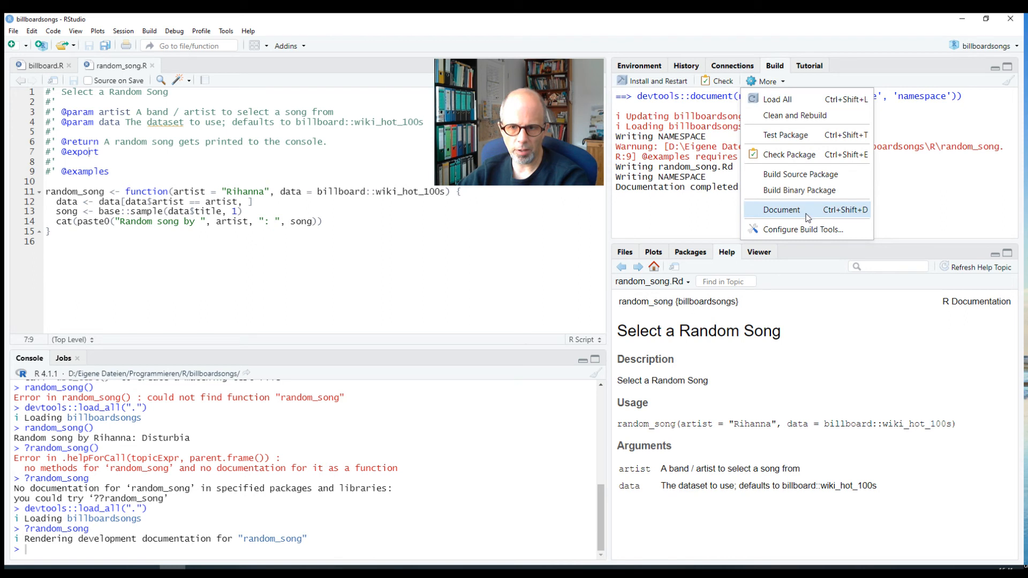
{"action": "mouse_move", "coordinate": [850, 216]}
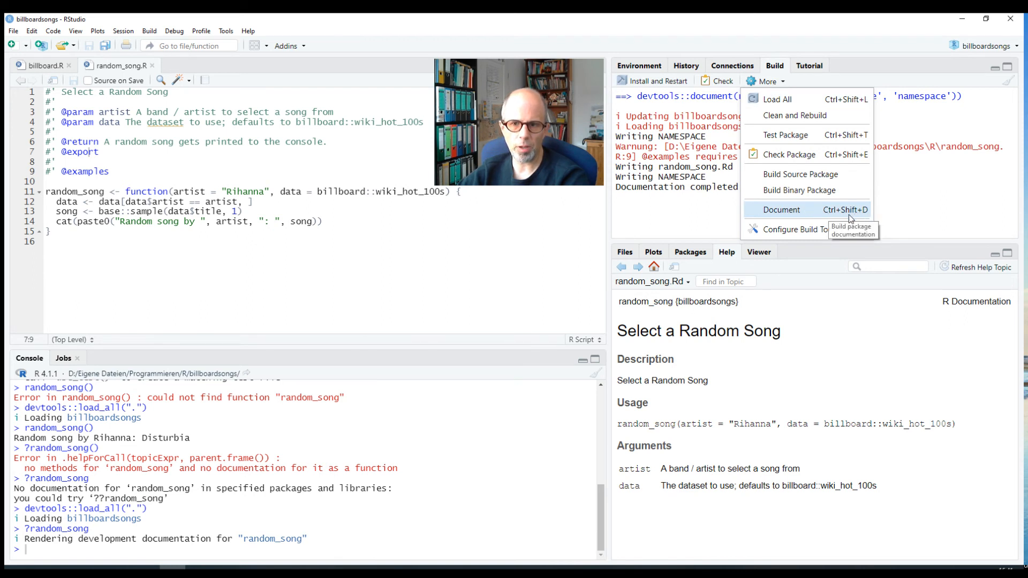
{"action": "mouse_move", "coordinate": [777, 99]}
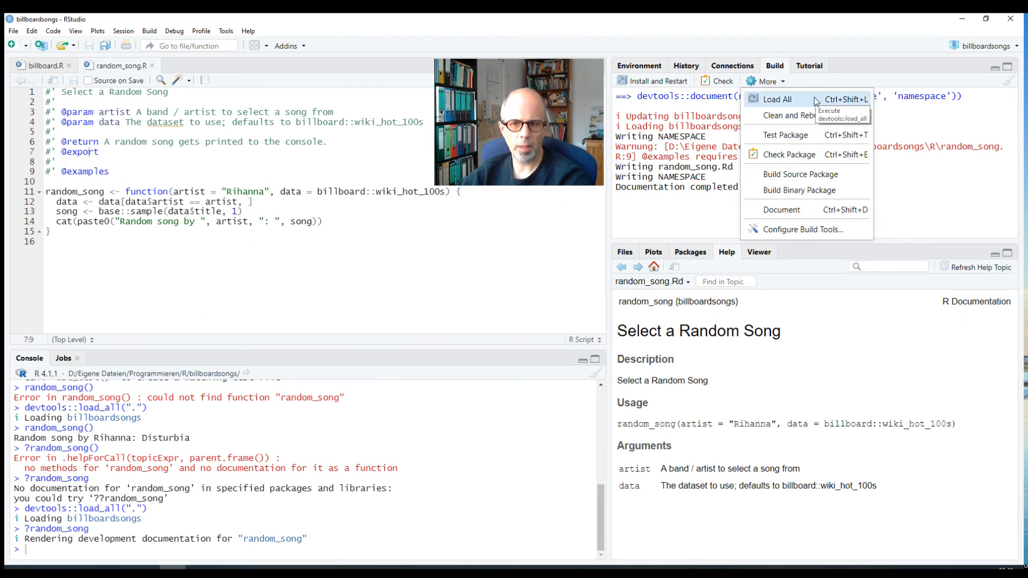
{"action": "left_click", "coordinate": [776, 99]}
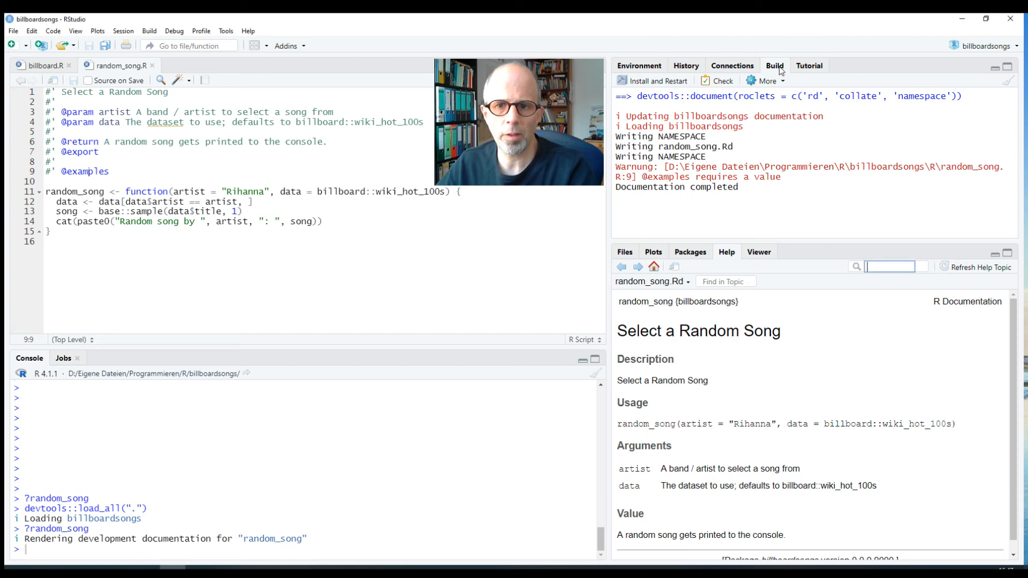
{"action": "double_click", "coordinate": [737, 177]}
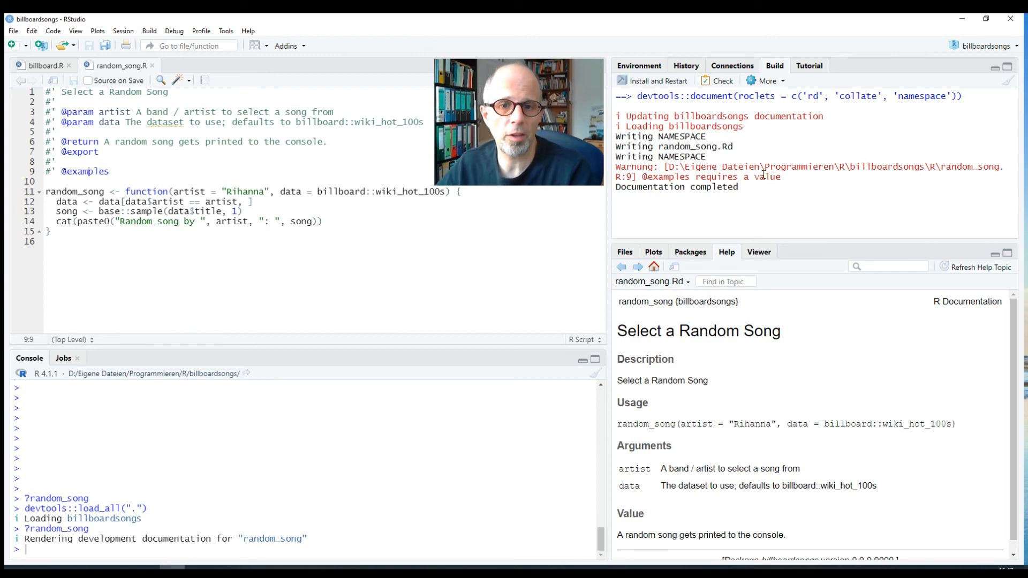
{"action": "scroll", "scroll_direction": "down", "scroll_amount": 3}
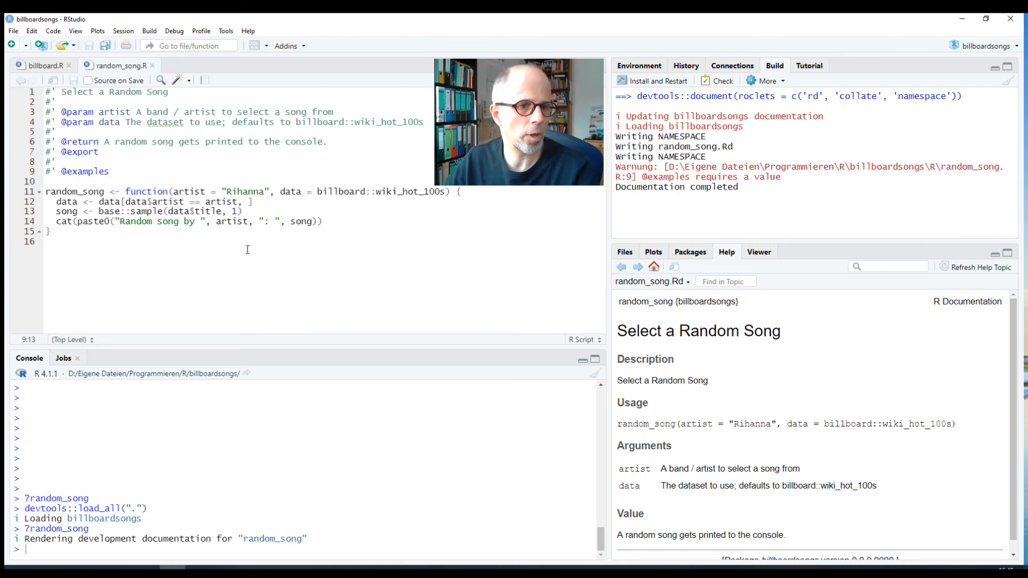
{"action": "left_click", "coordinate": [85, 171]}
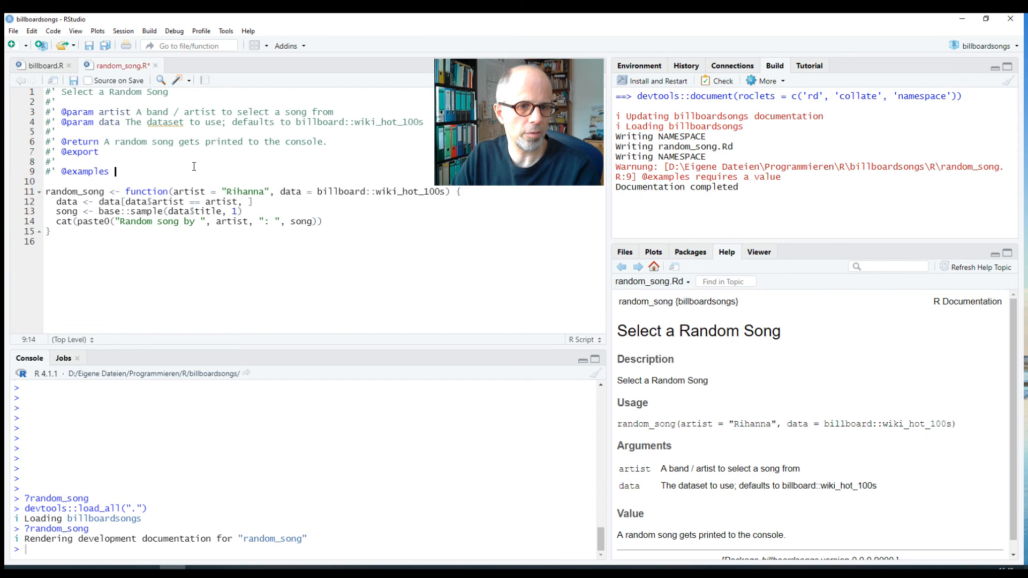
{"action": "type", "text": "random_"}
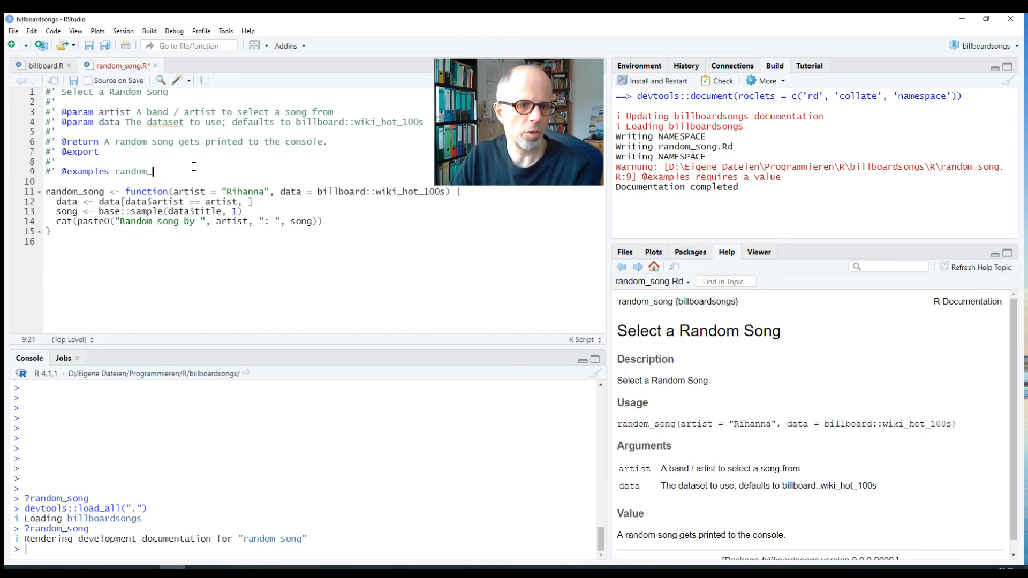
{"action": "type", "text": "song()"}
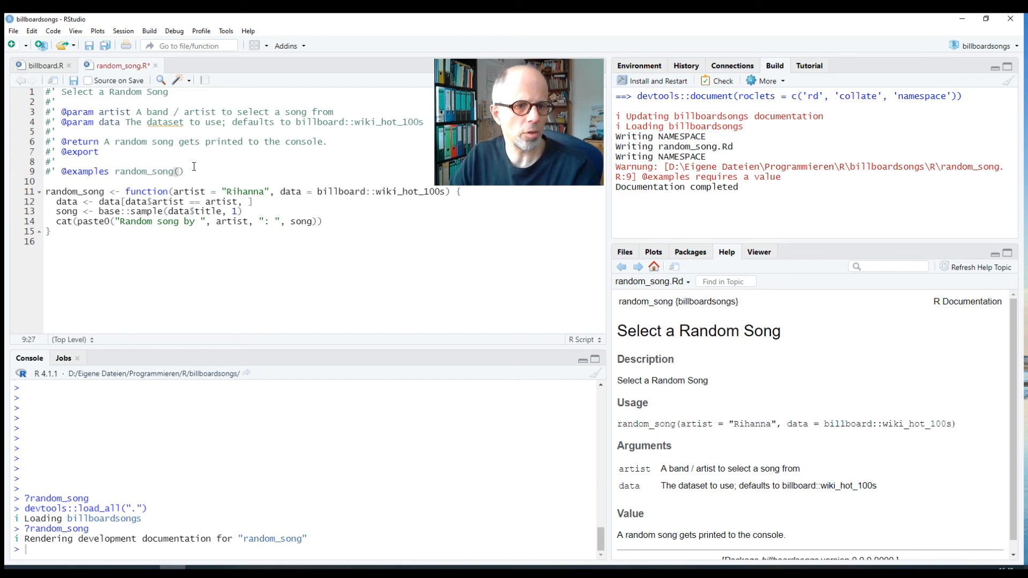
Add a random_song("Maroon 5") example and begin the artist = "The Beatles" one.
{"action": "type", "text": "@"}
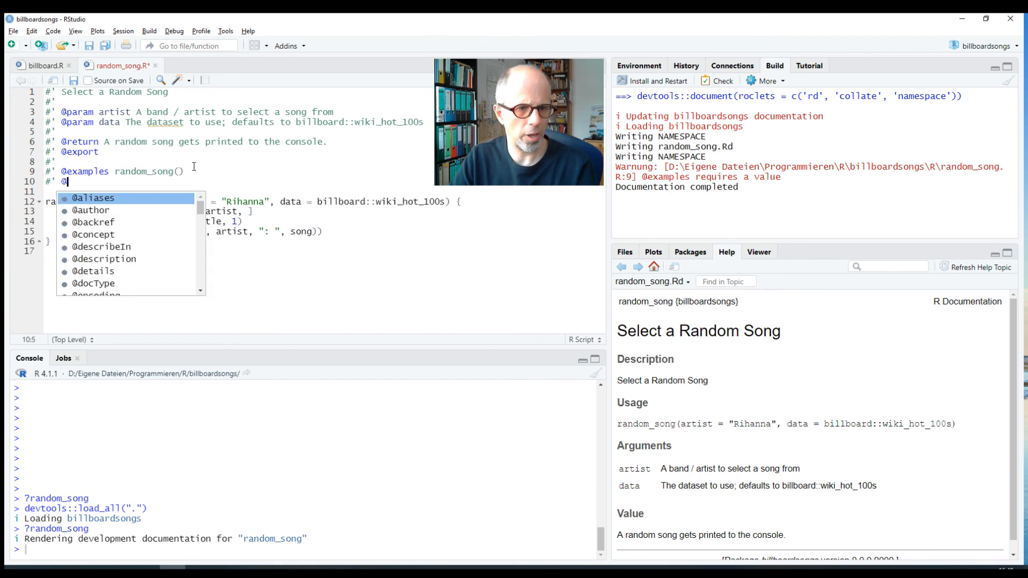
{"action": "type", "text": "examples"}
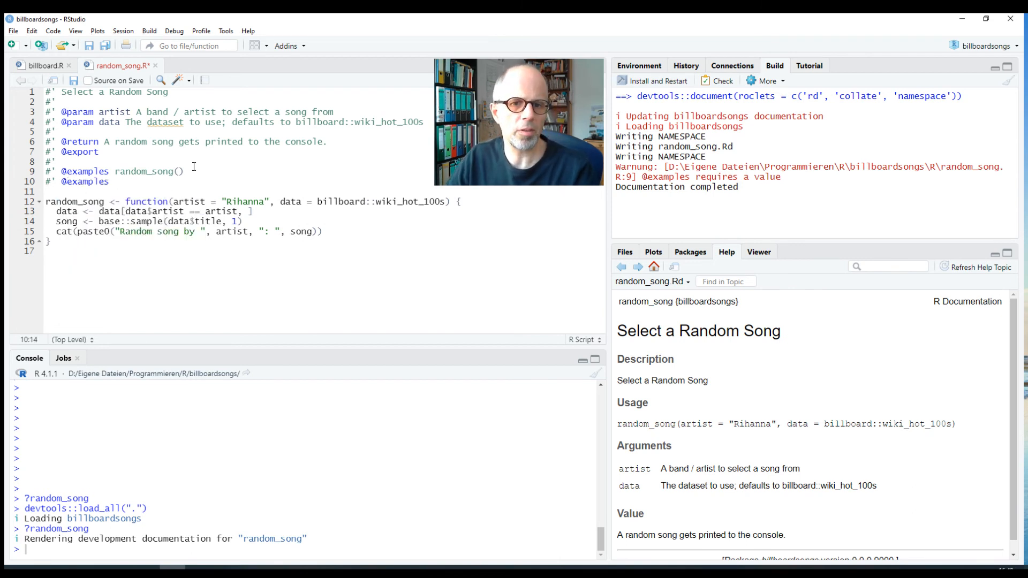
{"action": "type", "text": "random_"}
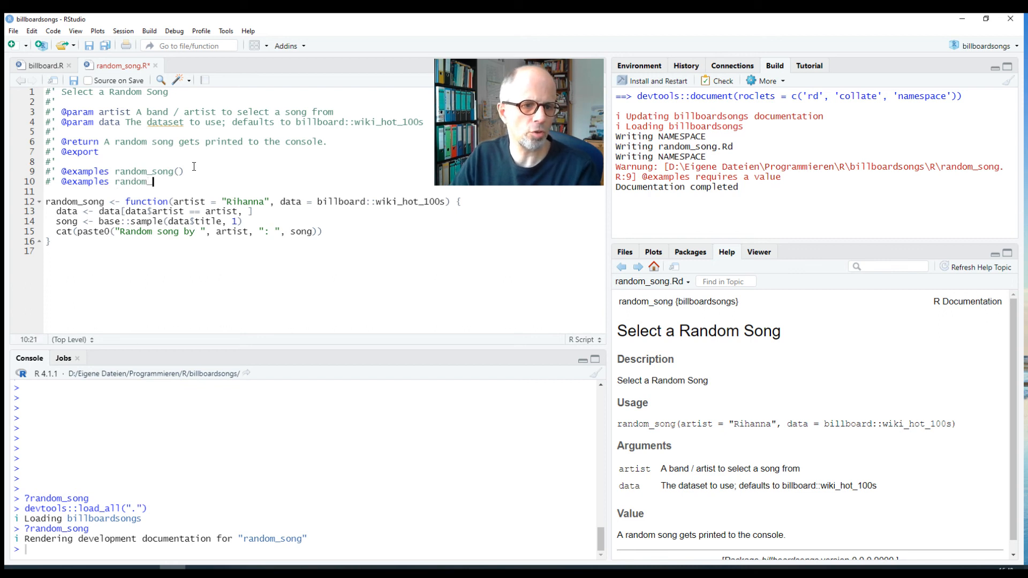
{"action": "type", "text": "song(\"Maroon 5"}
{"action": "type", "text": "#' @examples"}
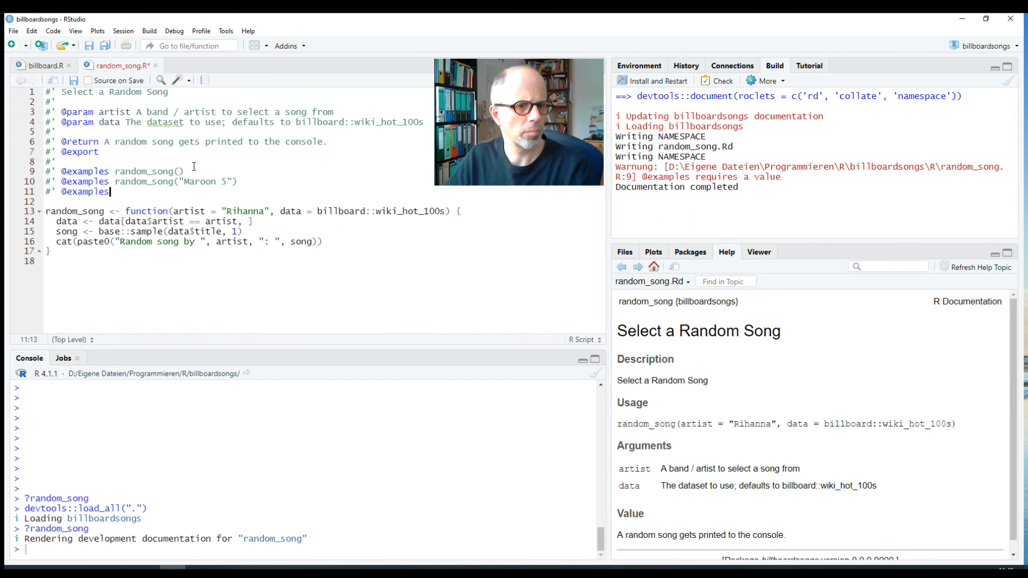
{"action": "type", "text": "random_song("}
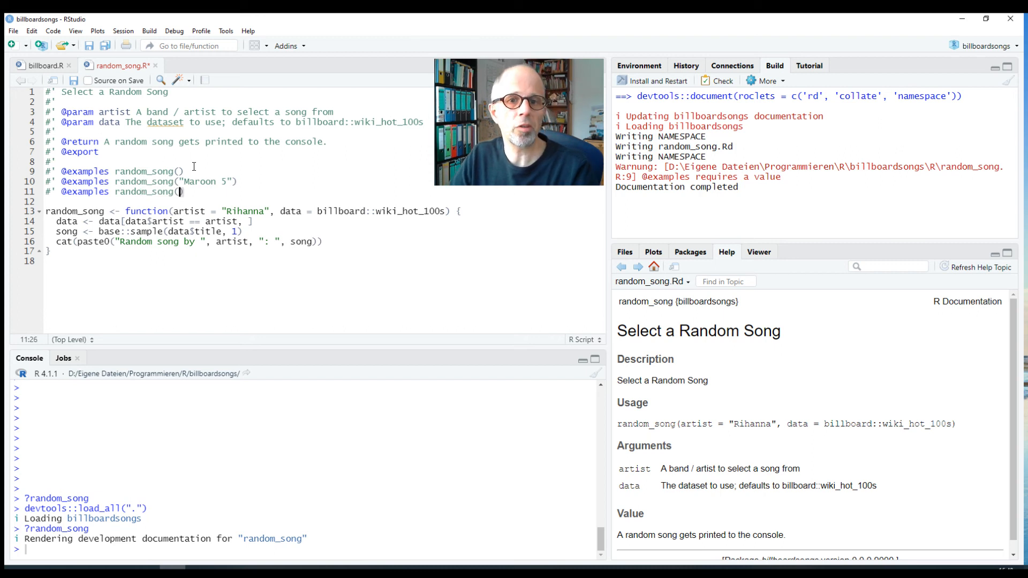
{"action": "type", "text": "artist = \"The Beatles"}
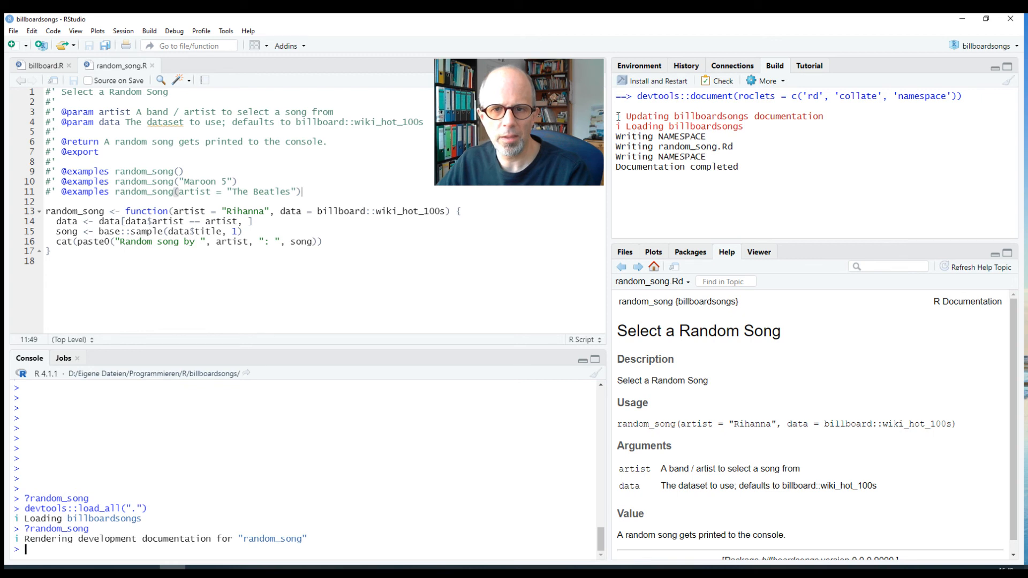
{"action": "mouse_move", "coordinate": [766, 84]}
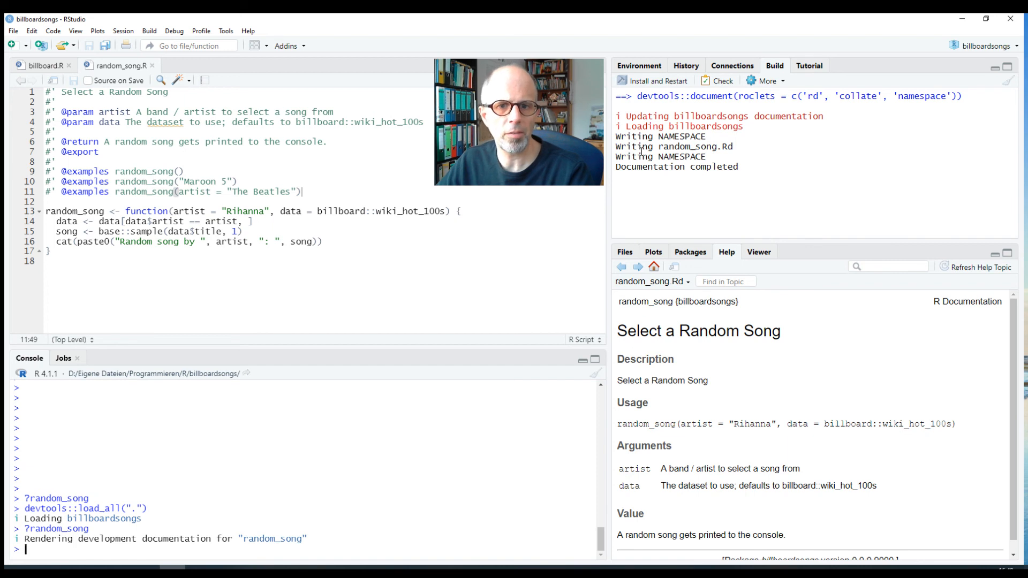
{"action": "mouse_move", "coordinate": [59, 547]}
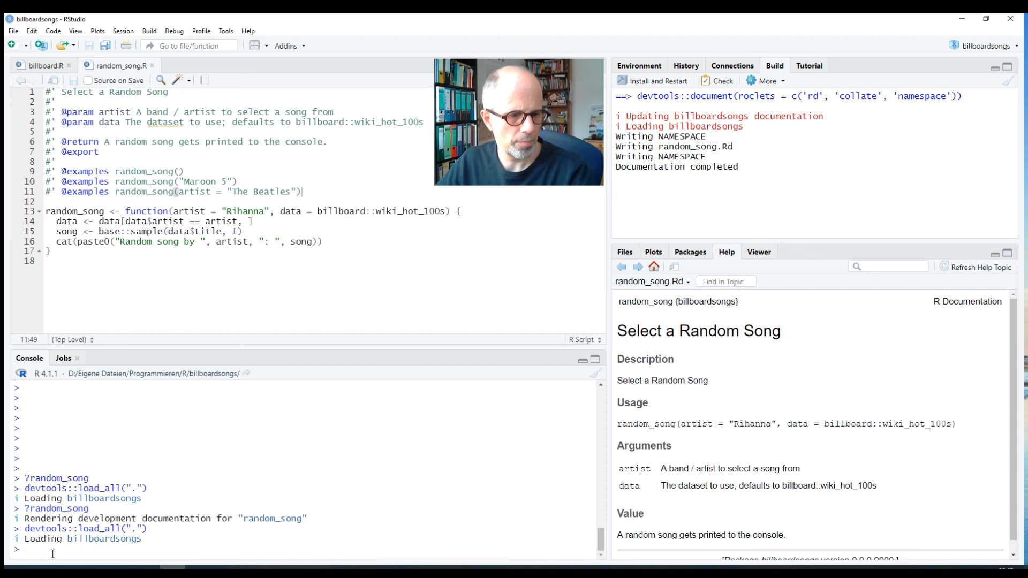
Reopen ?random_song and scroll to the Examples section showing all three calls.
{"action": "type", "text": "?random"}
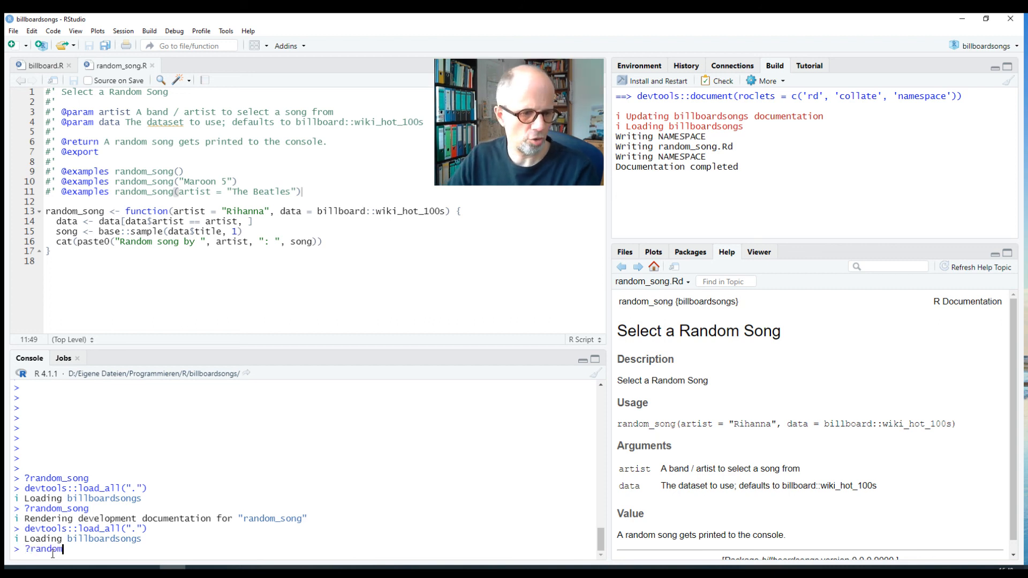
{"action": "type", "text": "_song"}
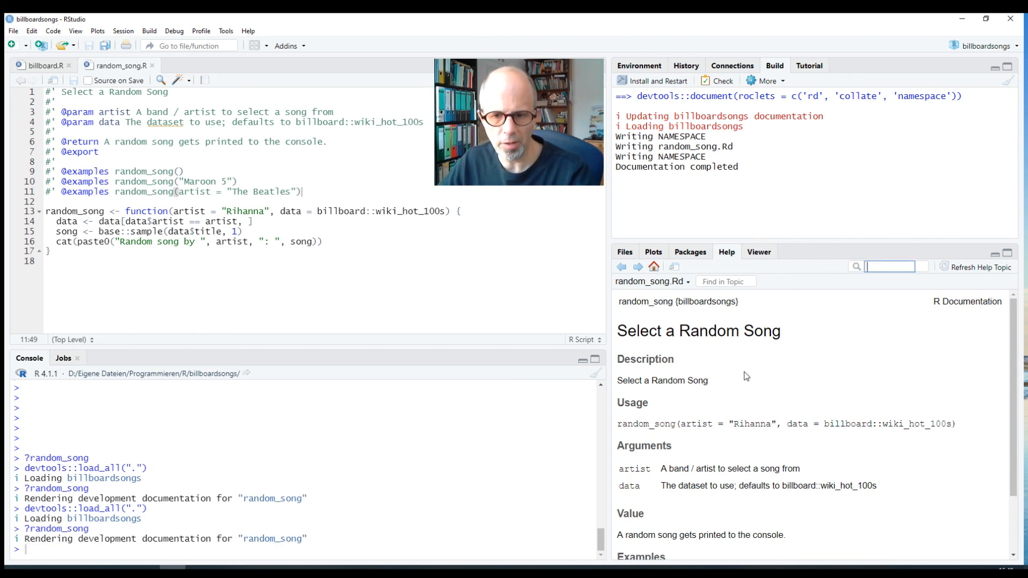
{"action": "scroll", "scroll_direction": "down", "scroll_amount": 3}
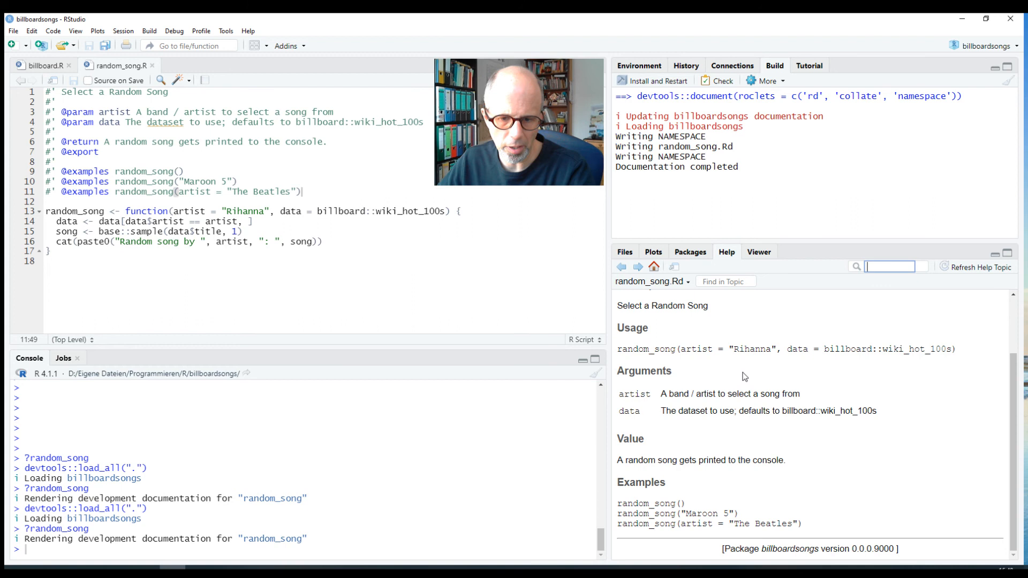
{"action": "mouse_move", "coordinate": [613, 507]}
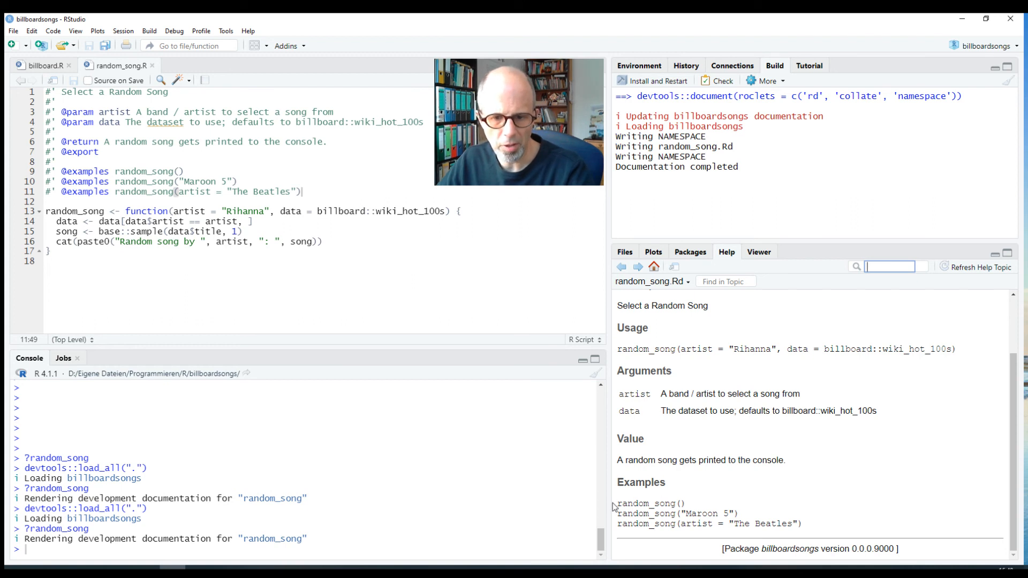
{"action": "double_click", "coordinate": [650, 503]}
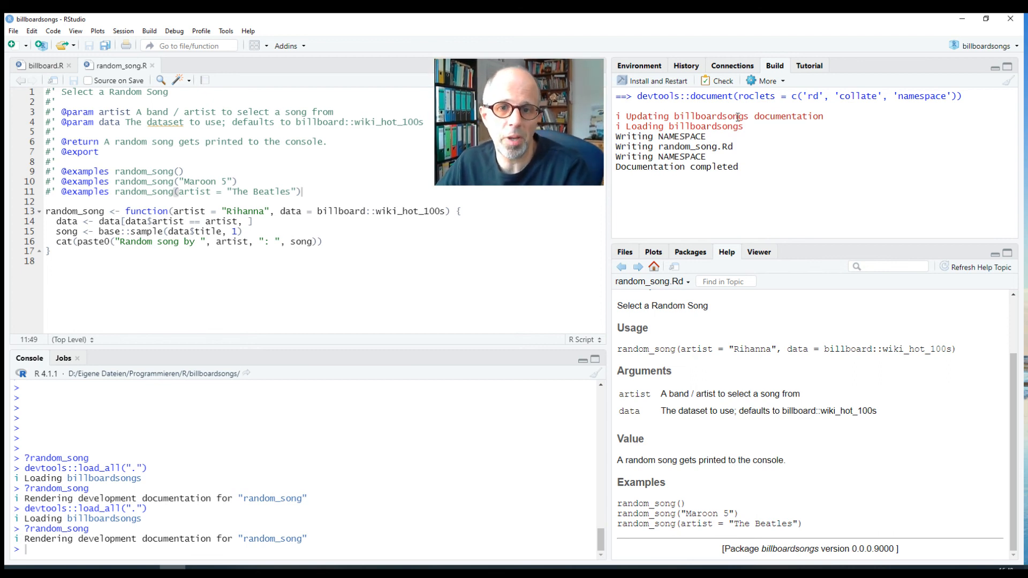
{"action": "mouse_move", "coordinate": [665, 88]}
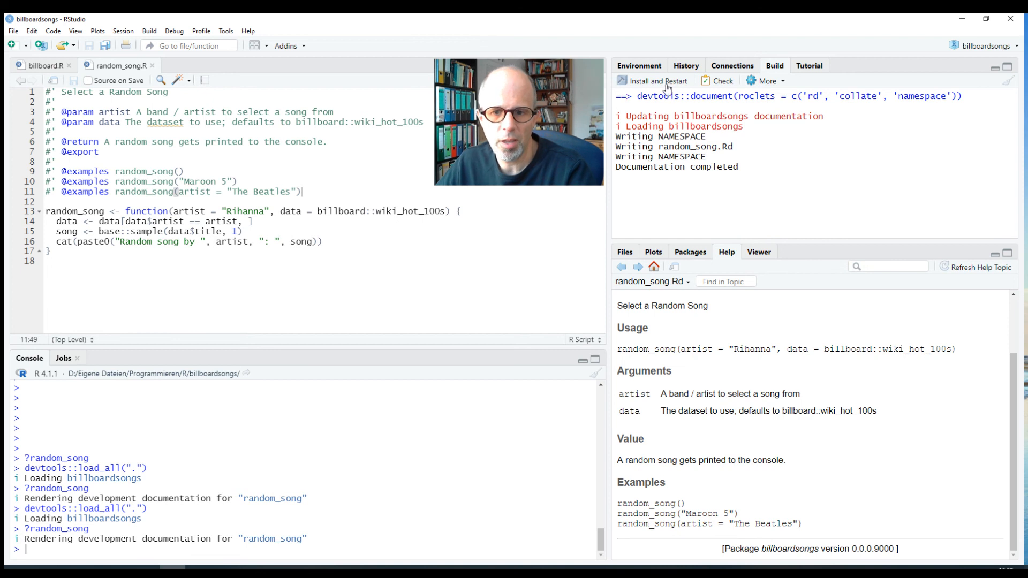
{"action": "mouse_move", "coordinate": [657, 81]}
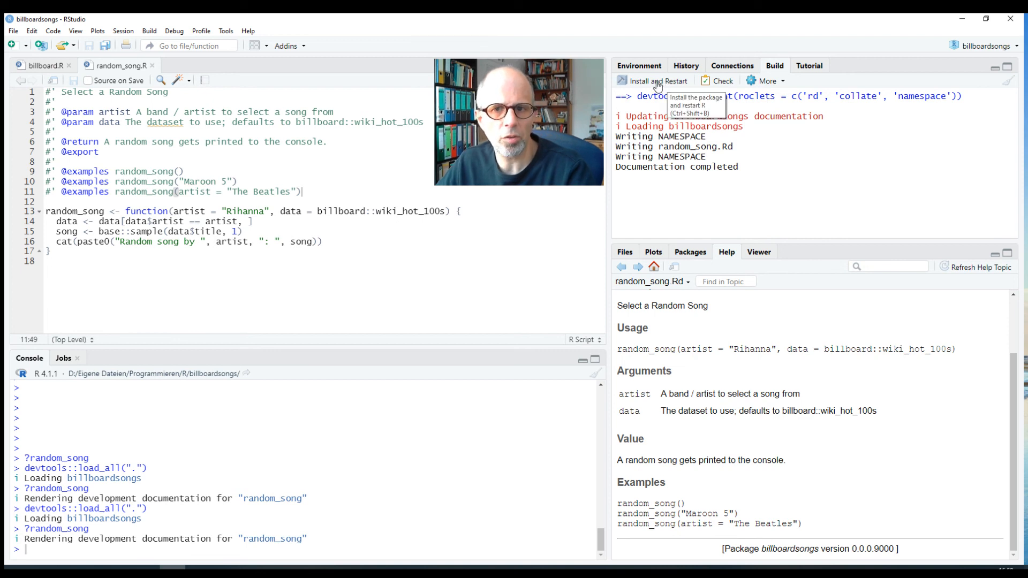
Install and restart billboardsongs, then type example(random_song, package = "bill").
{"action": "left_click", "coordinate": [655, 80]}
{"action": "type", "text": "example(random_song"}
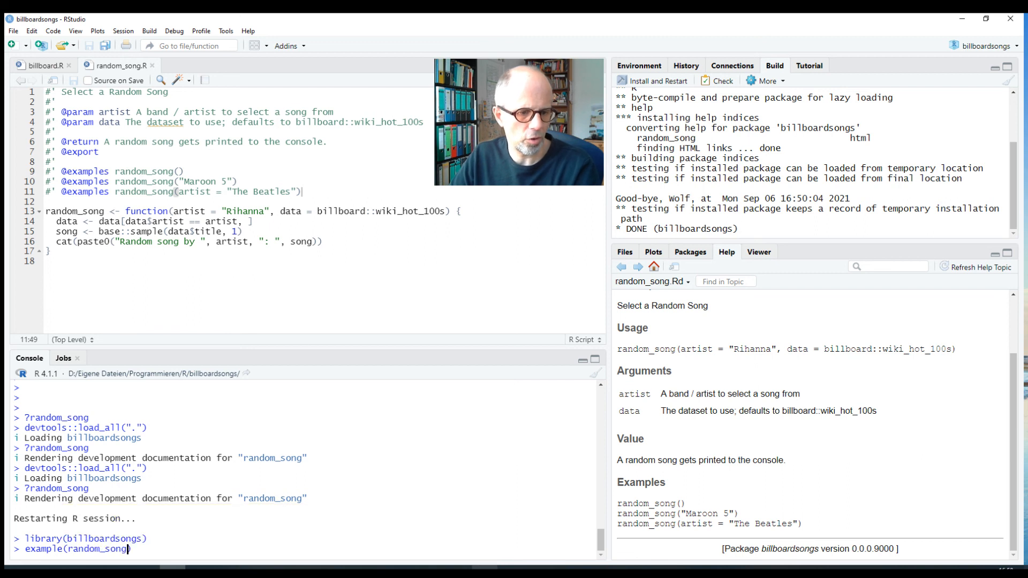
{"action": "type", "text": ", package"}
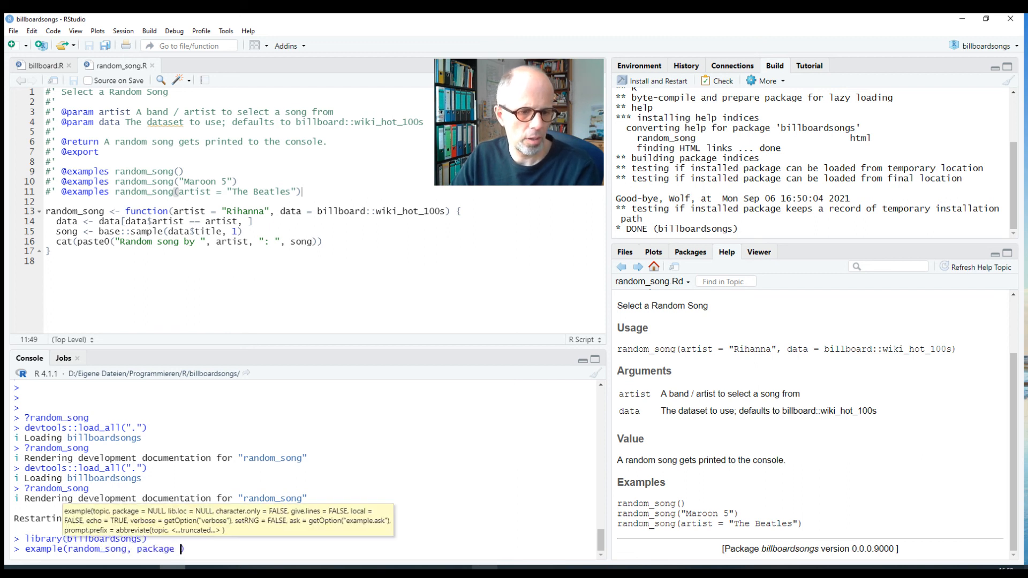
{"action": "type", "text": "= \"bill\")"}
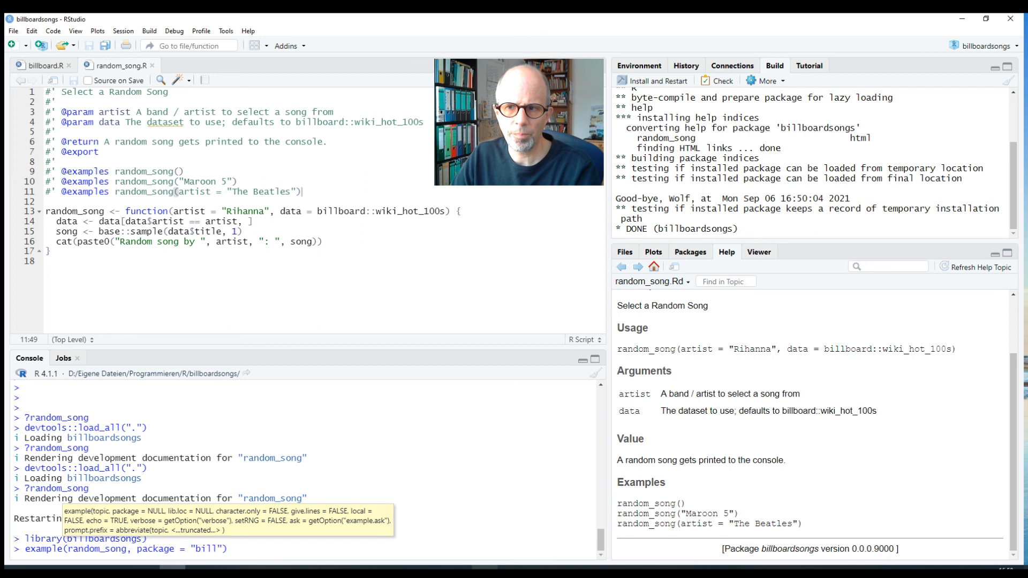